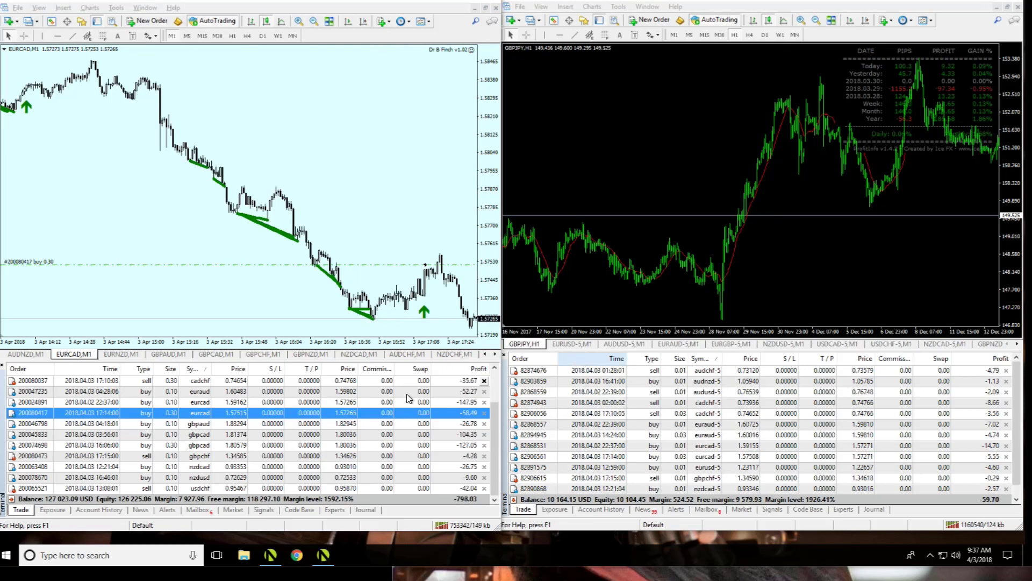
- Cycle the left window through the AUDNZD and EURCAD charts to the GBPJPY one-minute chart
left_click(24, 354)
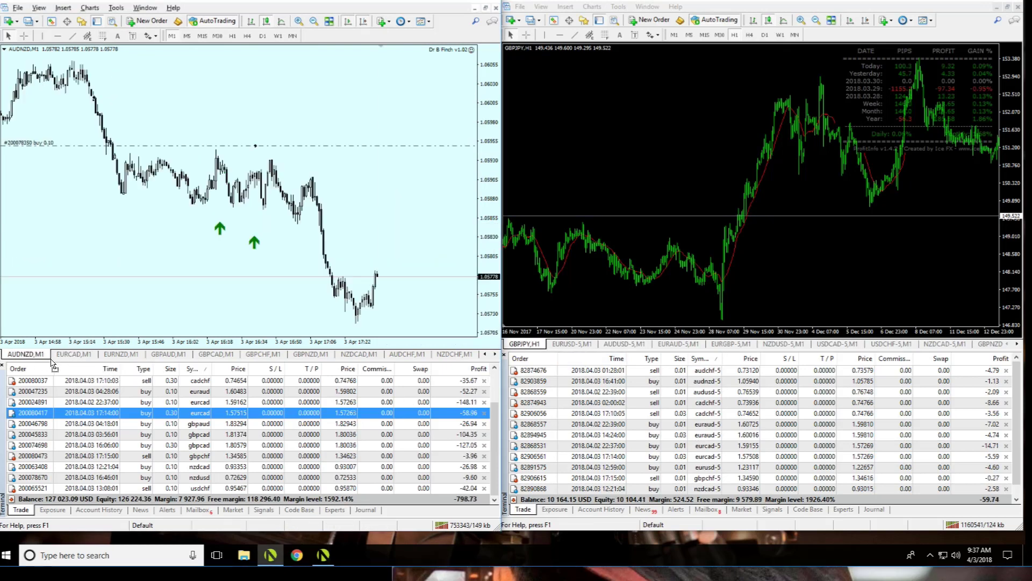
left_click(71, 354)
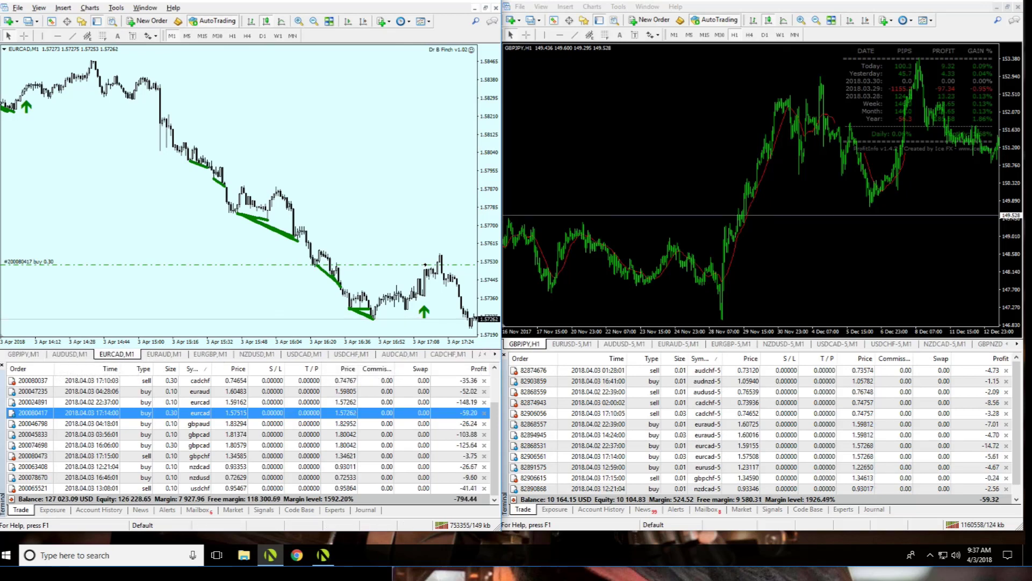
left_click(21, 354)
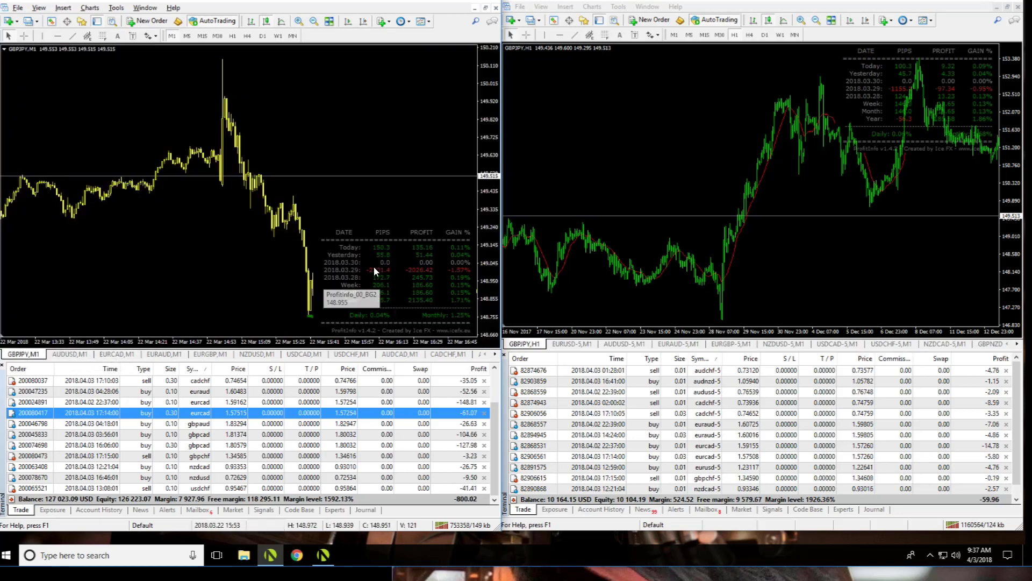
mouse_move(423, 261)
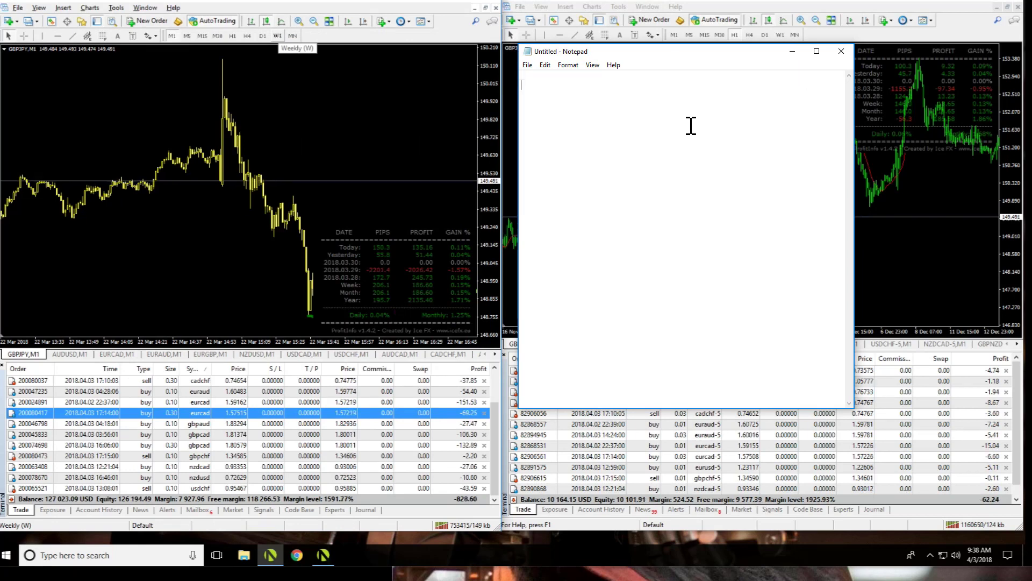
type("DR")
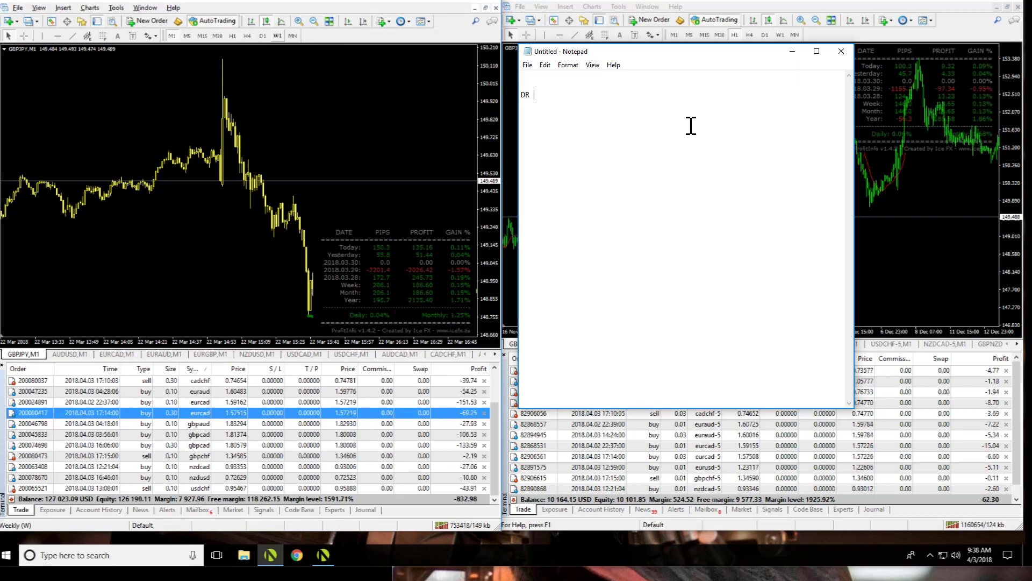
type("BILL FINCH")
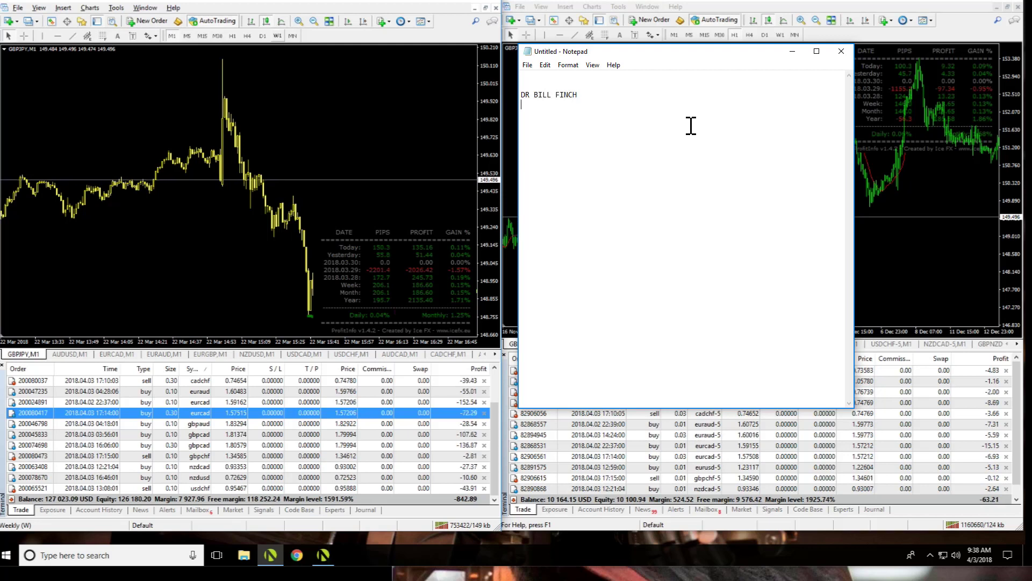
type("1m")
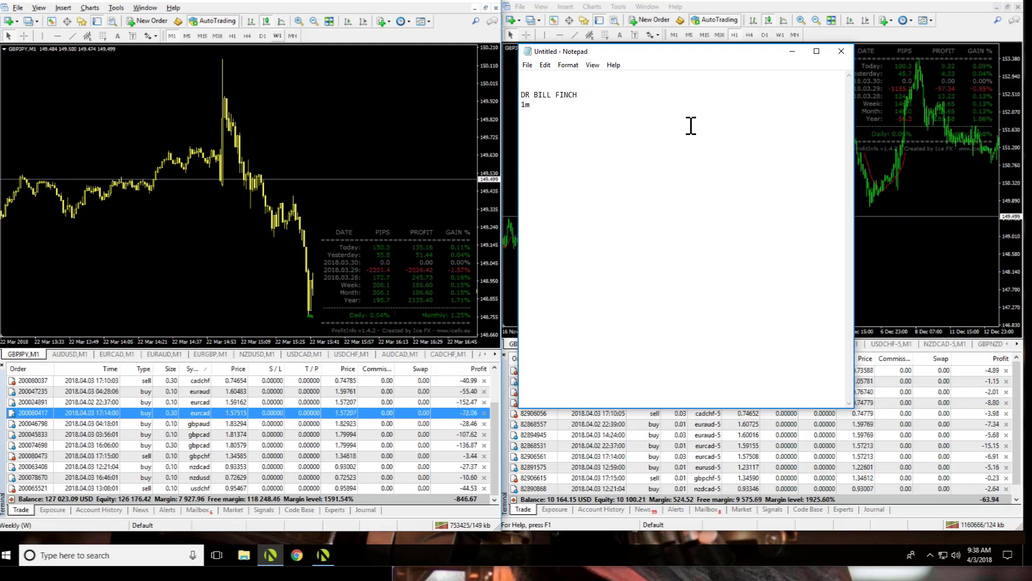
type("REV ARROWS")
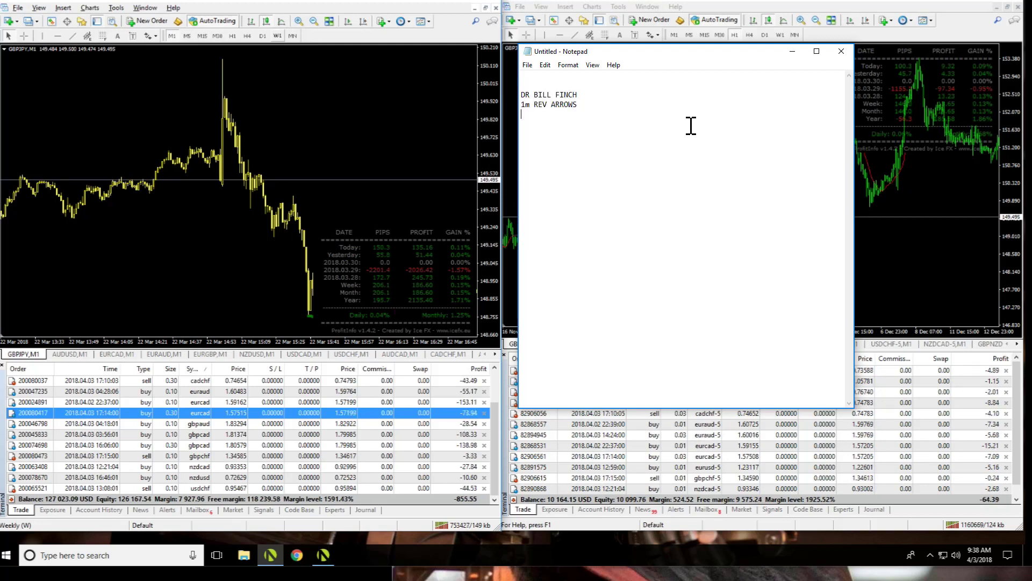
type("ADX")
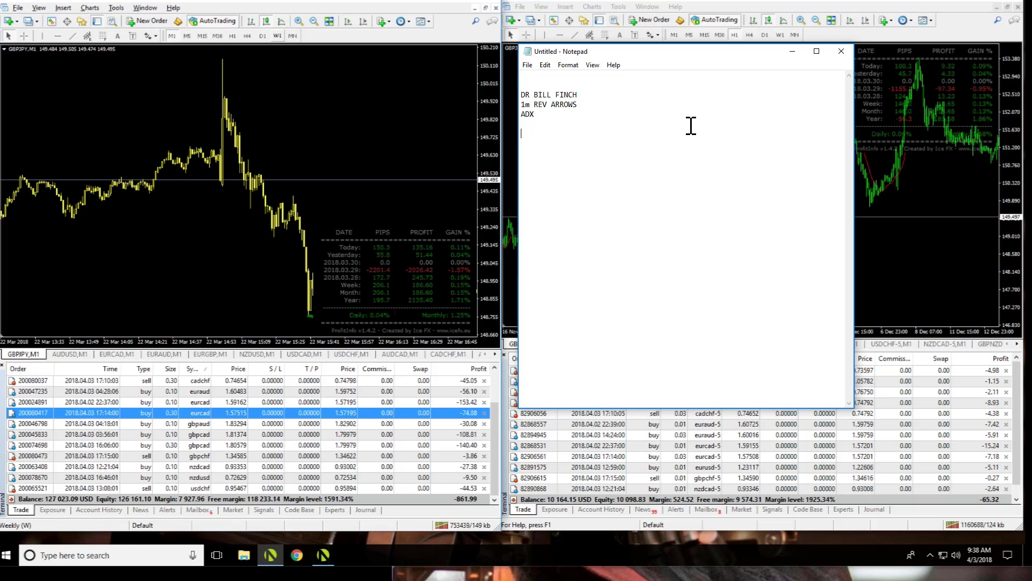
- Add the notes '.60 per micro lot traded' and 'so the target is $6'
type(".60 m")
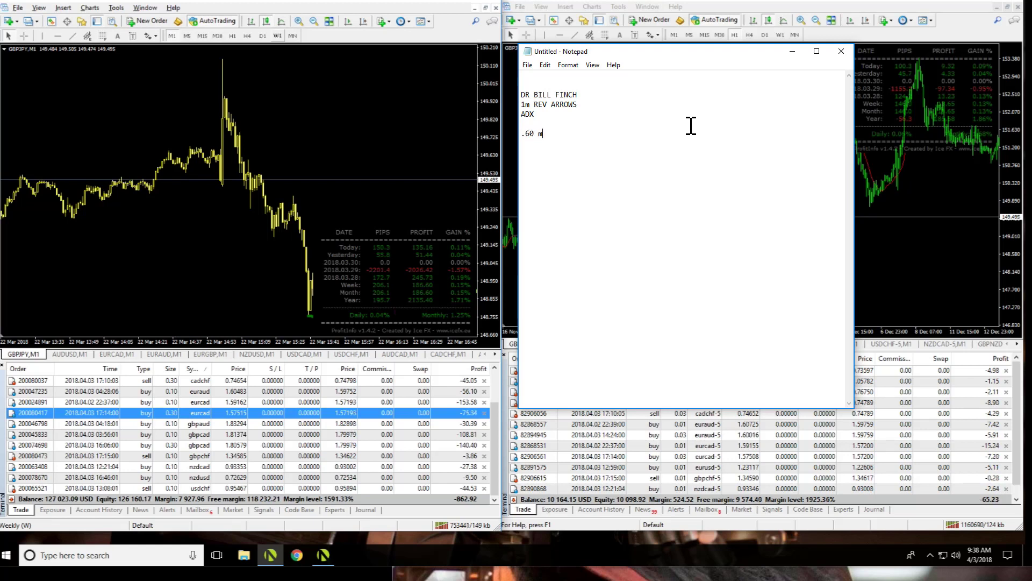
type("per micro lot")
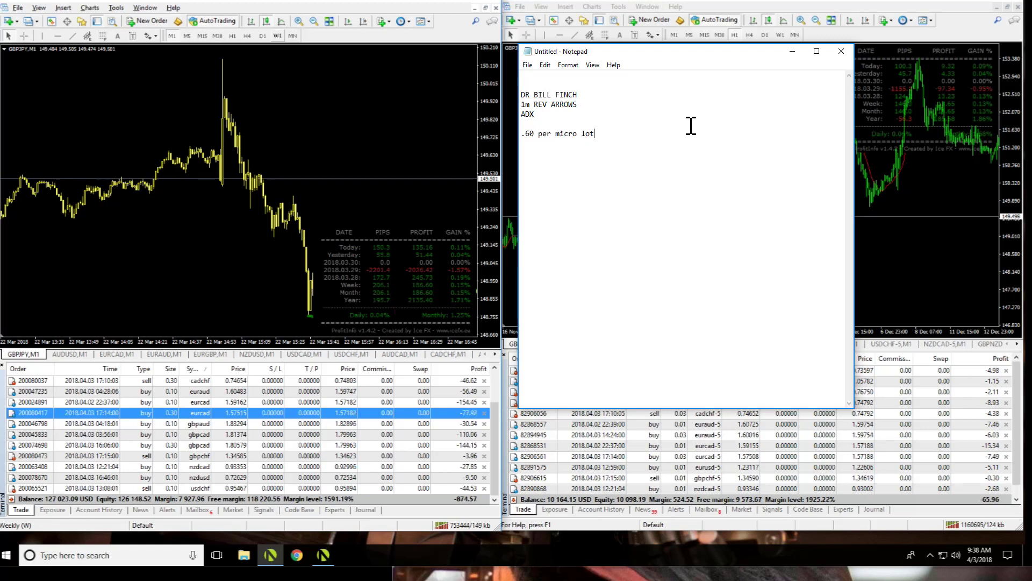
type("traded")
type(".1")
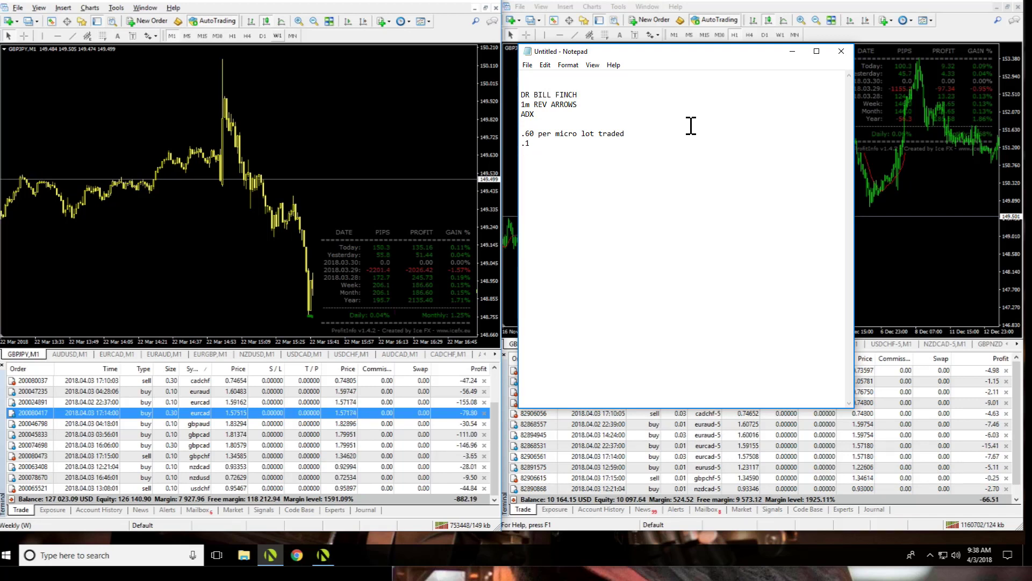
type("so the target")
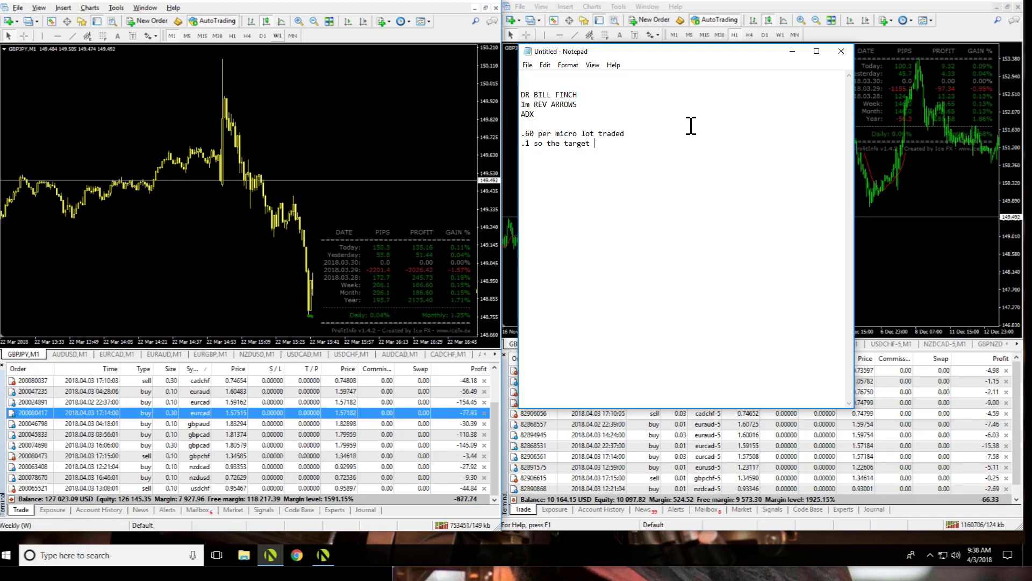
type("is $6")
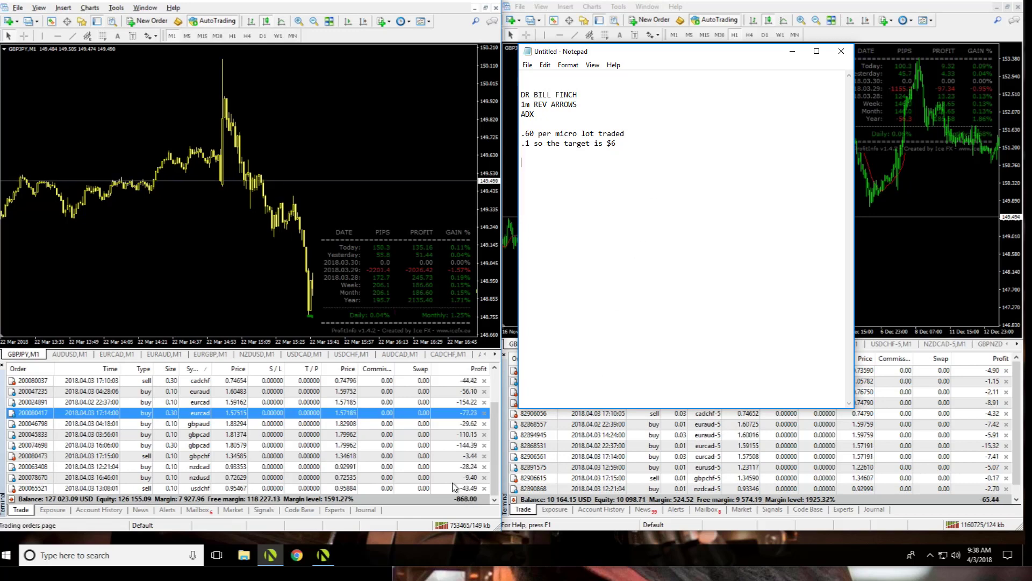
- Select the usdchf order row and note 'THESE TRADES ARE SMALL WINS*' in Notepad
left_click(841, 51)
type("THE")
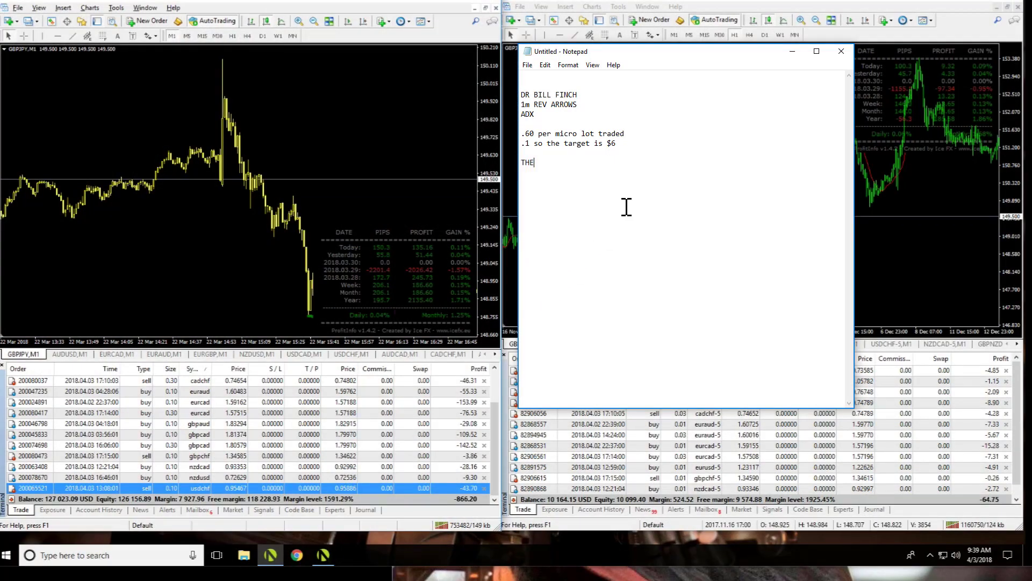
type("SE TRADES ARE")
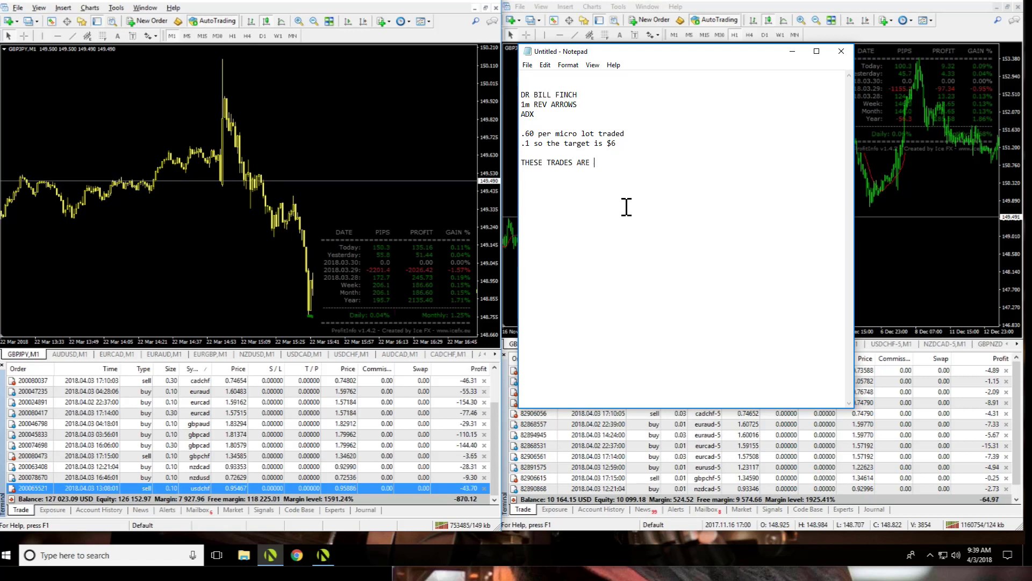
type("SMALL WINS")
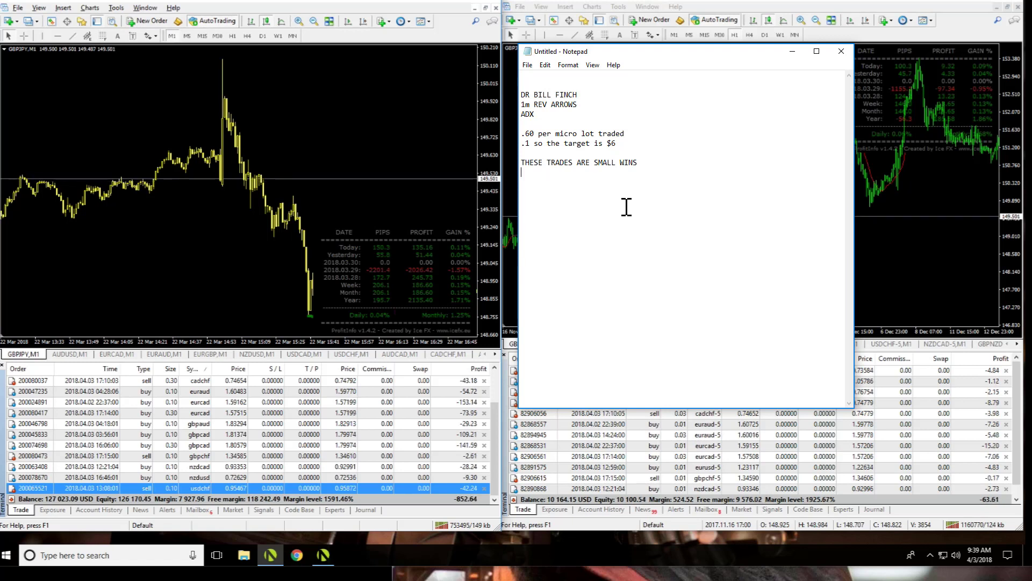
type("*")
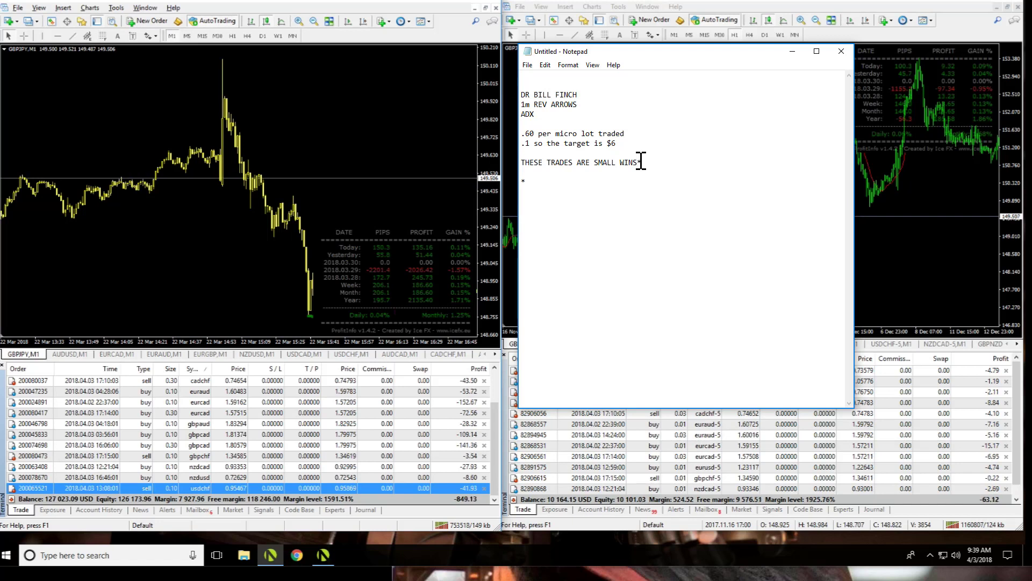
- Add the line '*THE SYSTEM DOESN'T LOCK UP LONG TERM'
type("*")
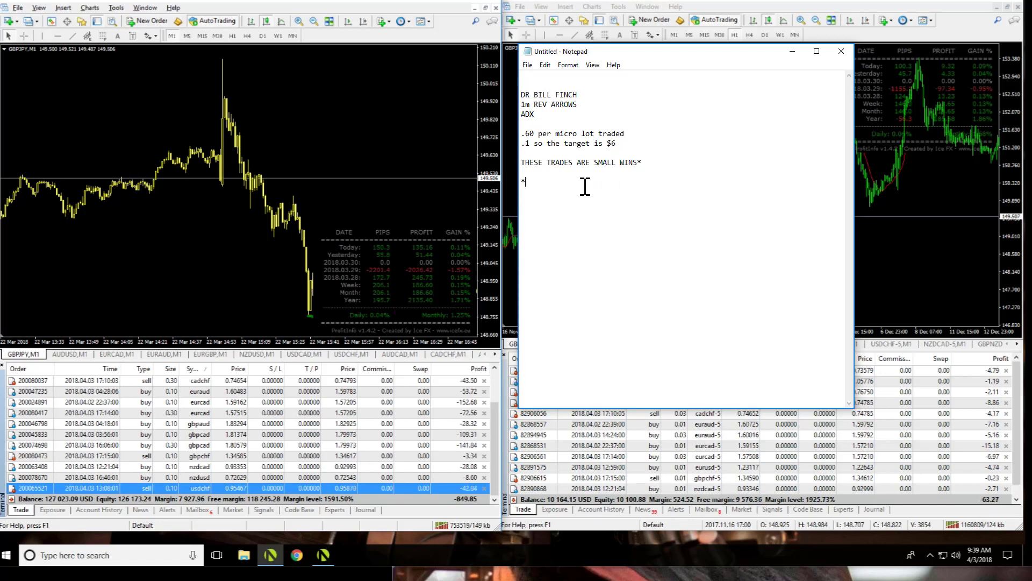
type("THE SYSTEM DO")
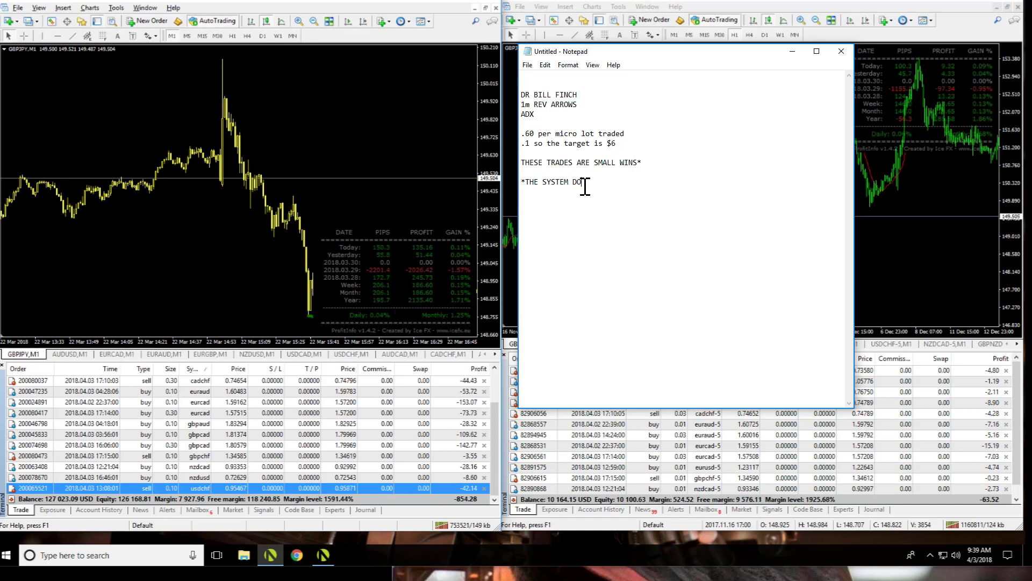
type("ESN'T LOCK UP")
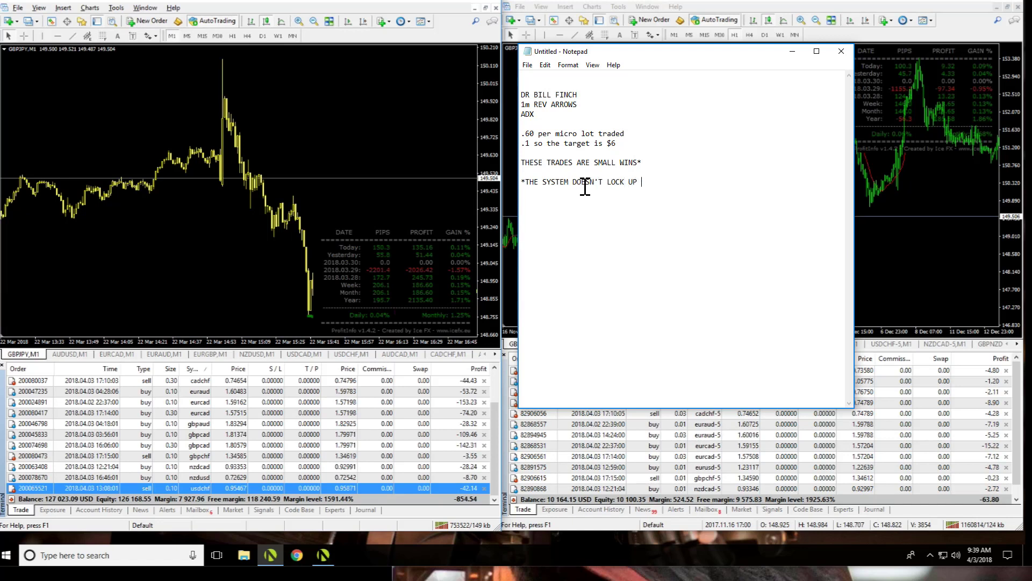
type("LONG TERM")
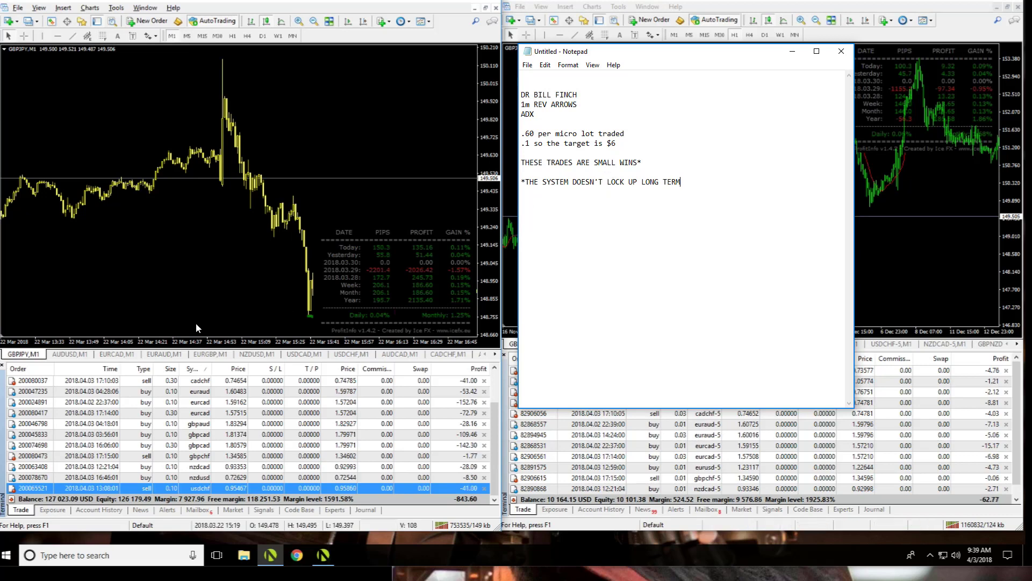
- Return to the EURCAD one-minute chart and pick the Rectangle shape to box a buy arrow
left_click(841, 51)
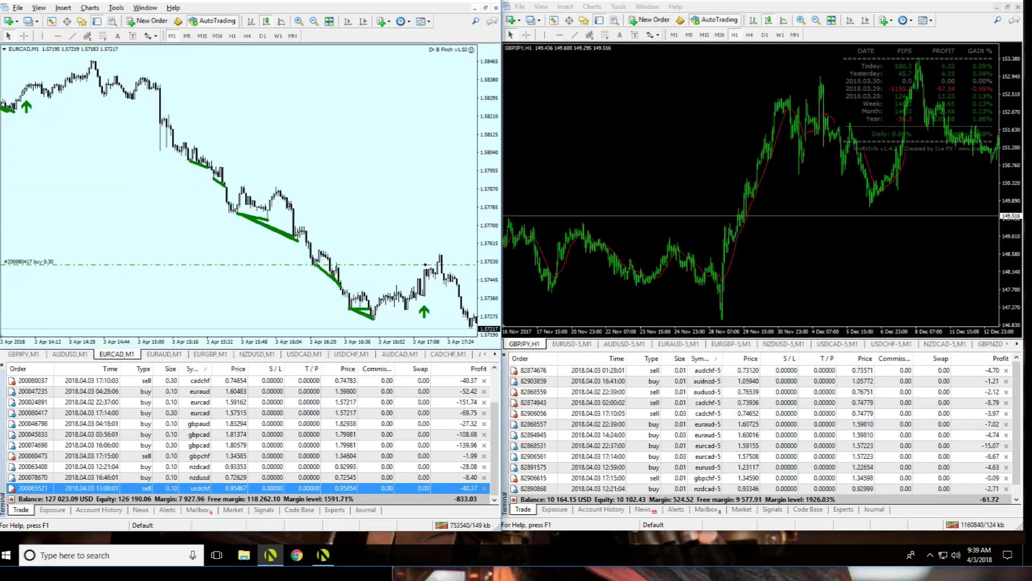
mouse_move(111, 173)
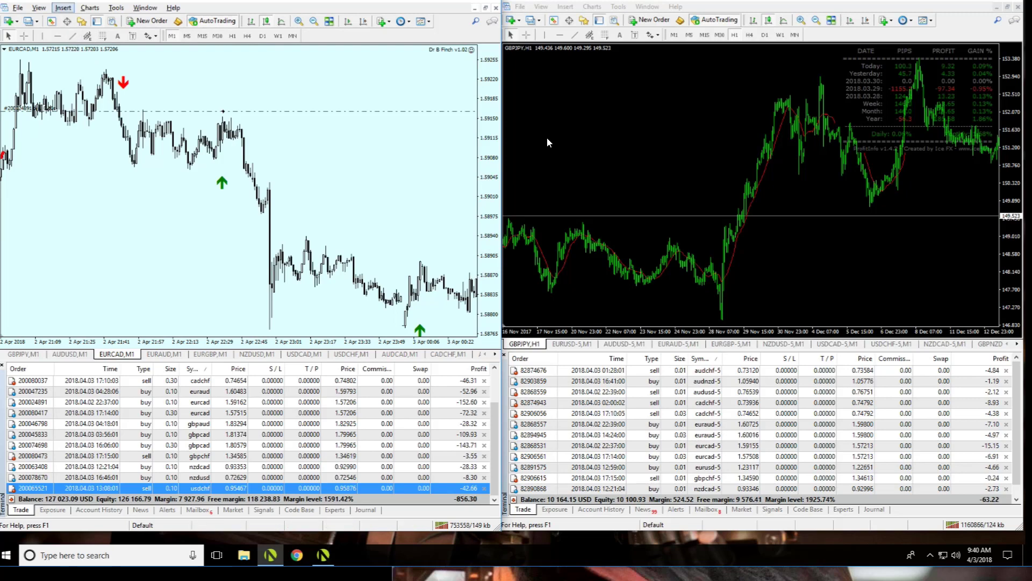
left_click(63, 7)
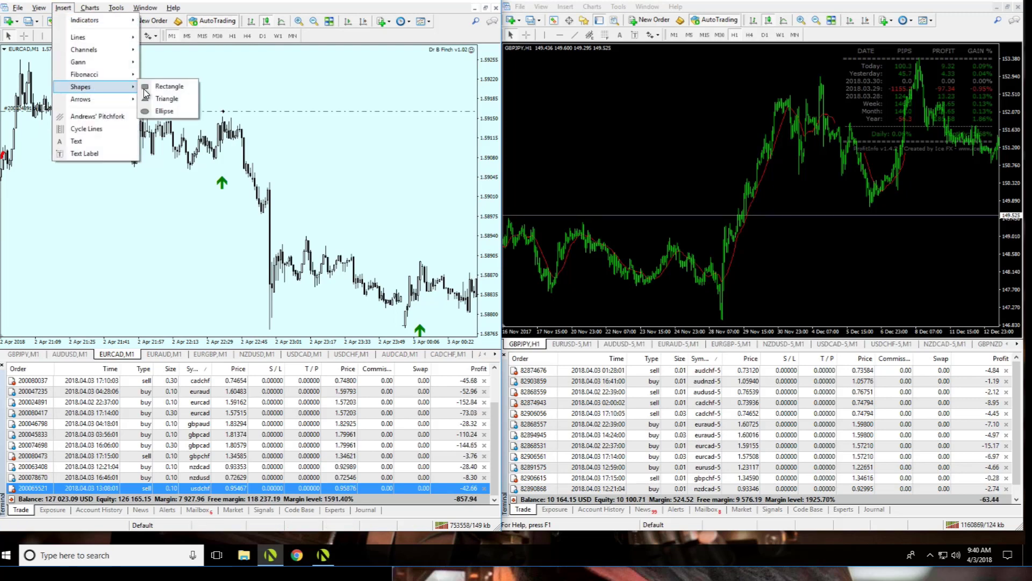
left_click(170, 86)
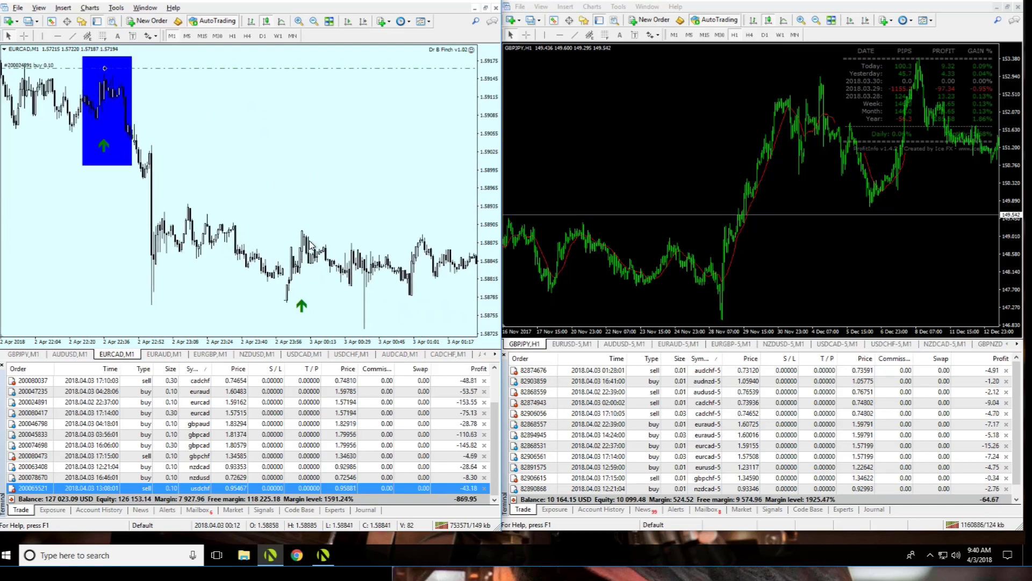
mouse_move(310, 268)
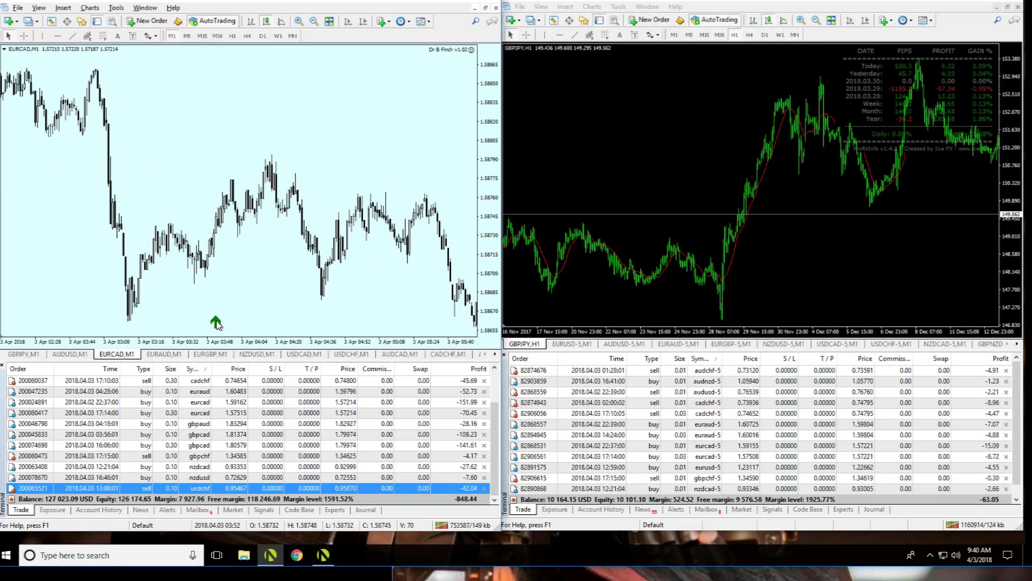
mouse_move(226, 255)
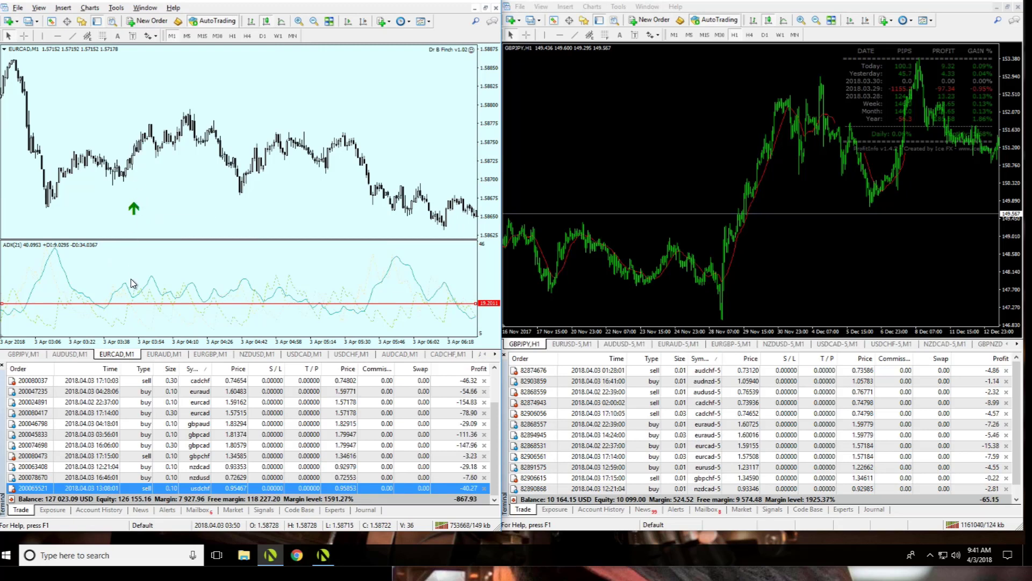
mouse_move(145, 285)
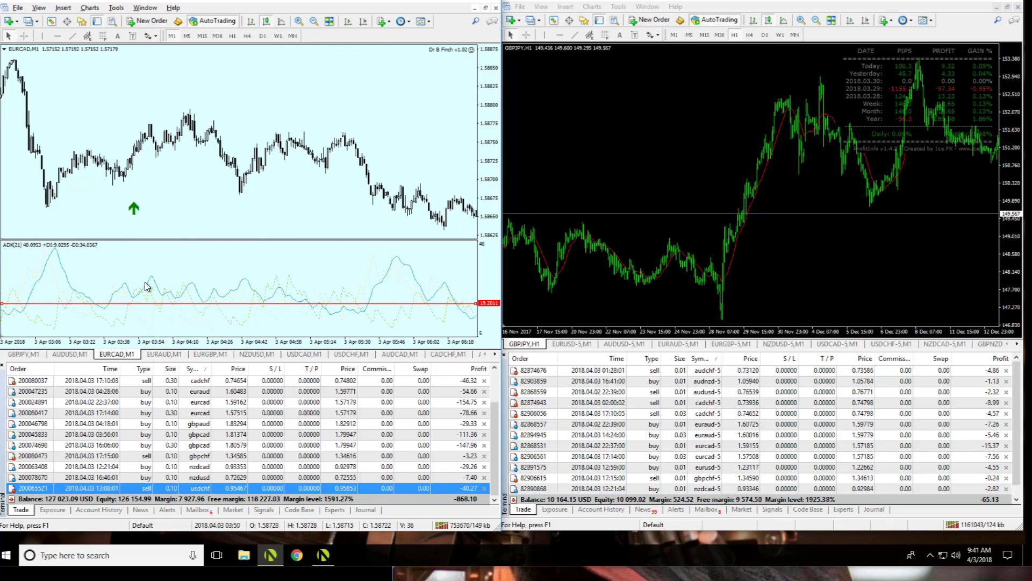
mouse_move(135, 170)
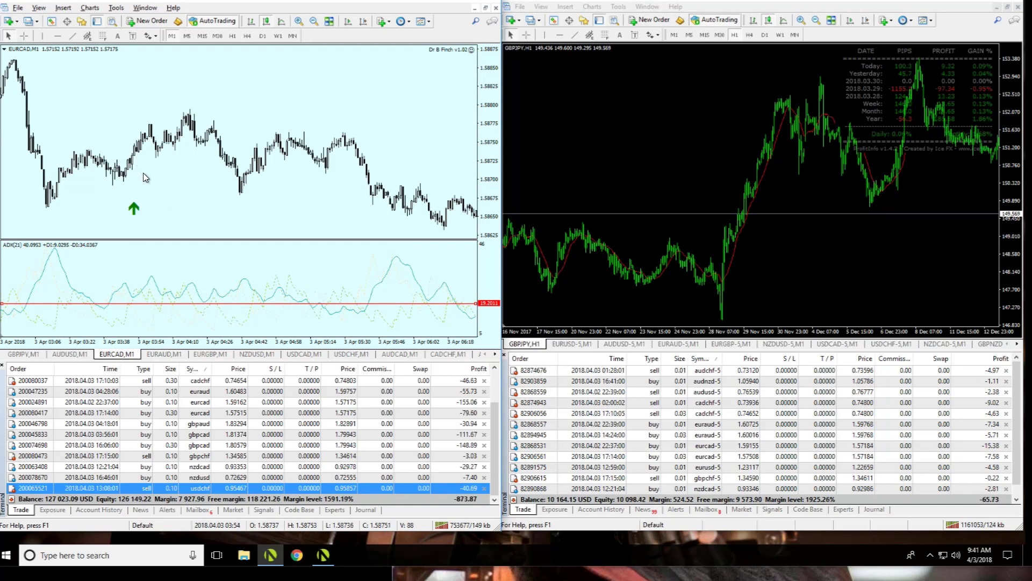
mouse_move(155, 282)
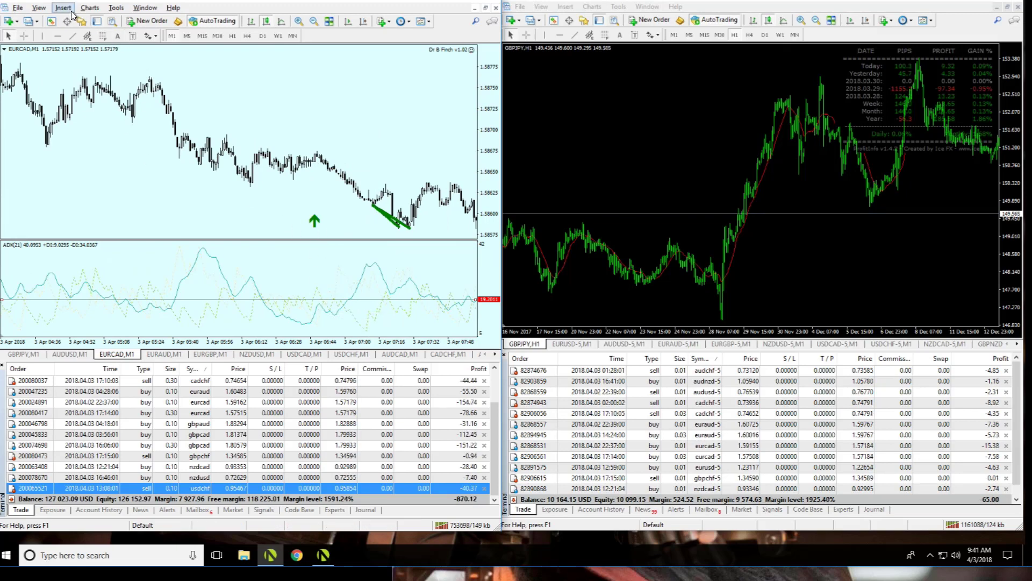
left_click(63, 7)
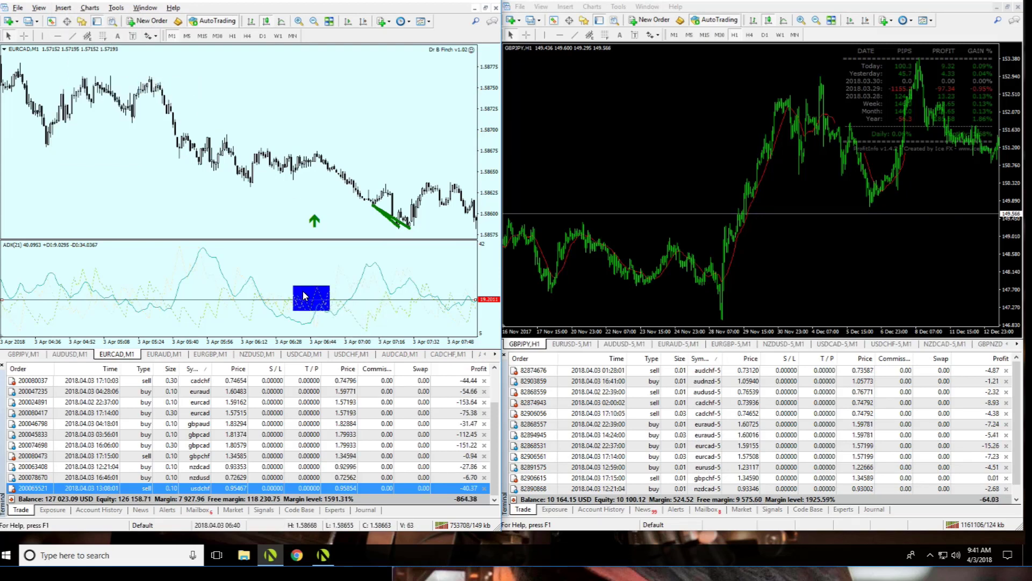
mouse_move(335, 273)
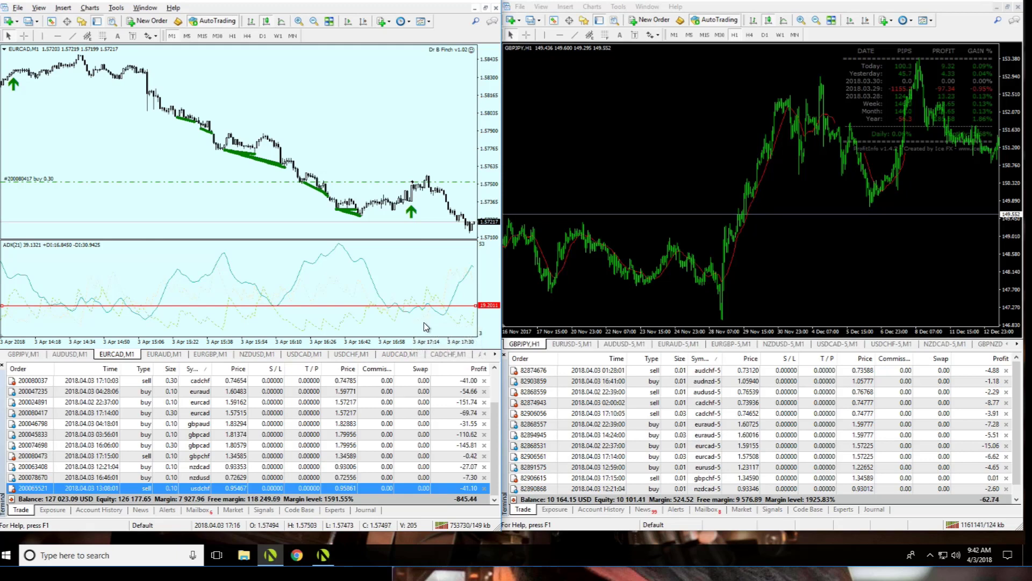
mouse_move(411, 316)
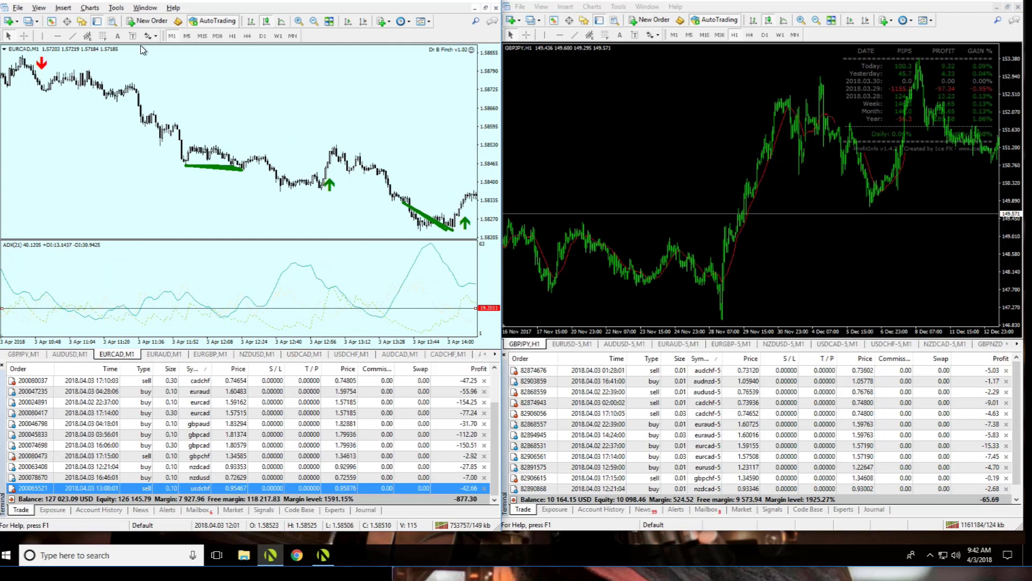
- Open Insert > Shapes on the EURCAD chart and dismiss it without drawing
left_click(62, 7)
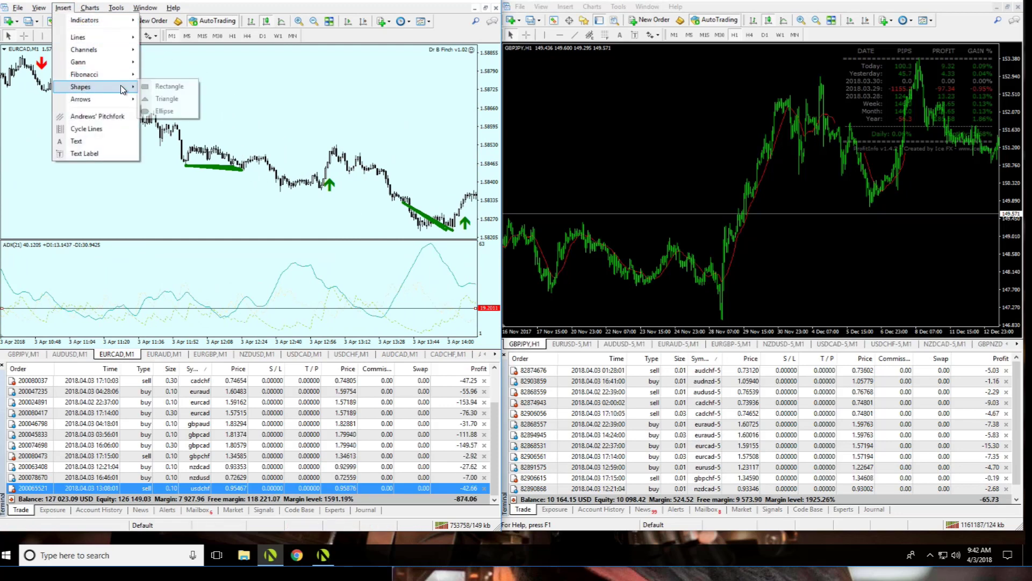
left_click(168, 85)
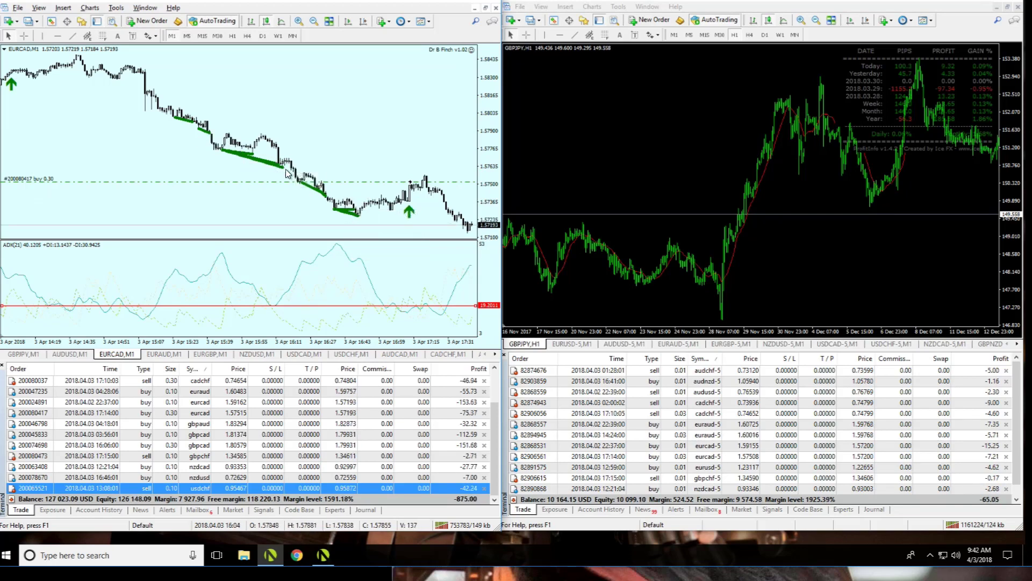
mouse_move(255, 136)
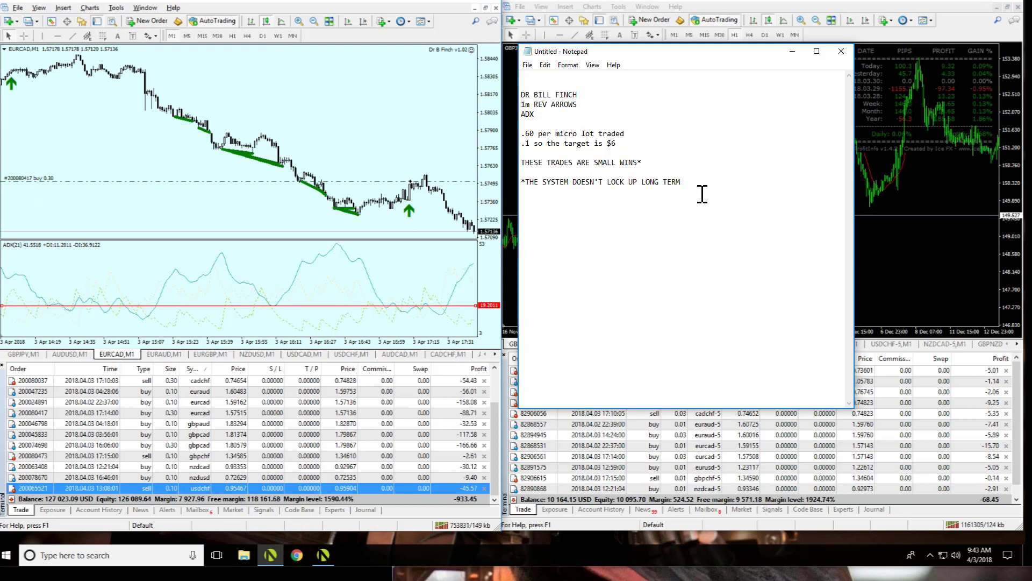
- Add the 'ADJUSTMENTS:' heading with item 1 about raising the profit target
triple_click(593, 182)
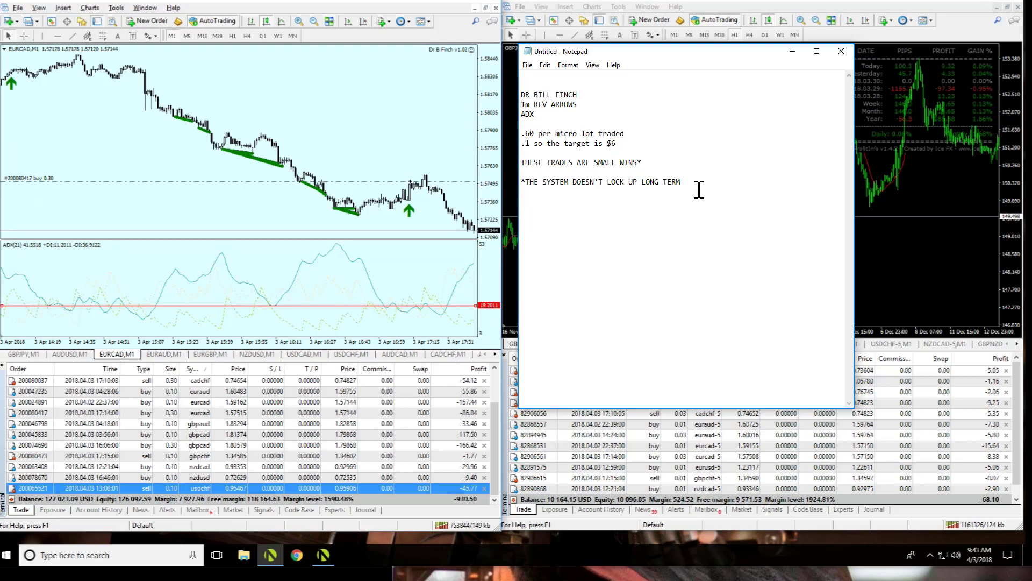
type("ADJUSTE")
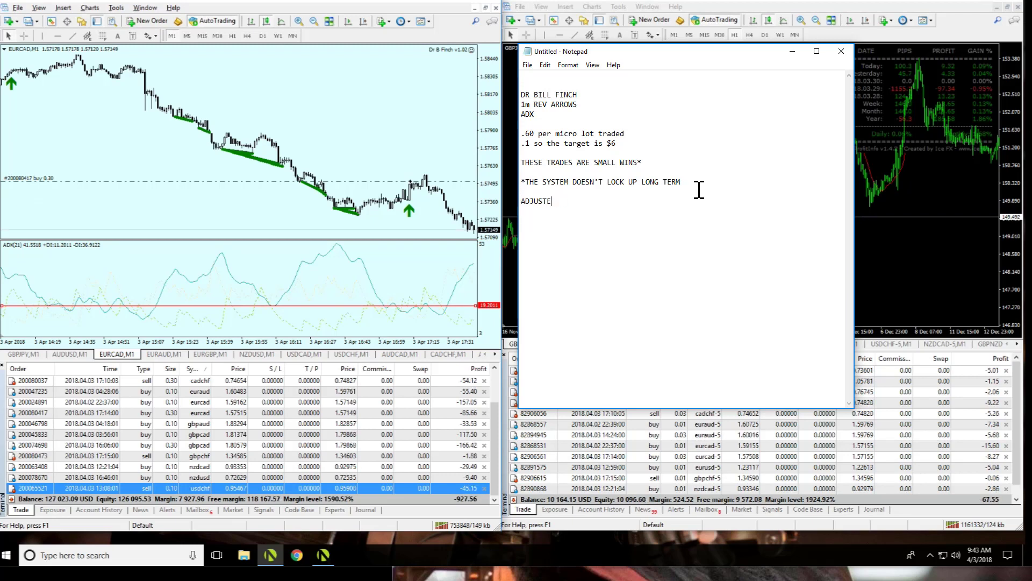
type("MENTS:")
type("1. I may")
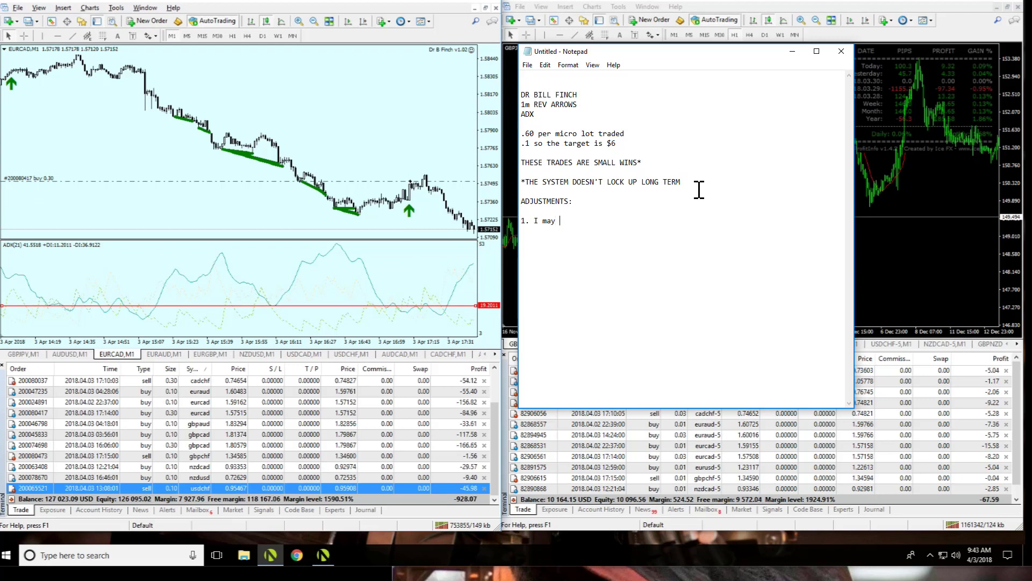
type("raise the priofit target")
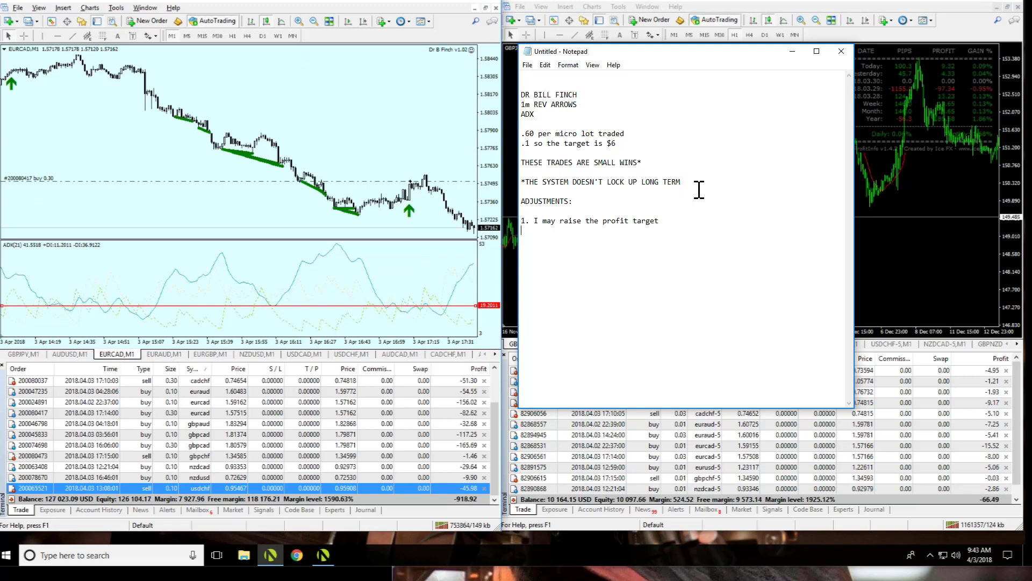
- Add item 2: 'I may raise the profit target on trade 2'
type("2.")
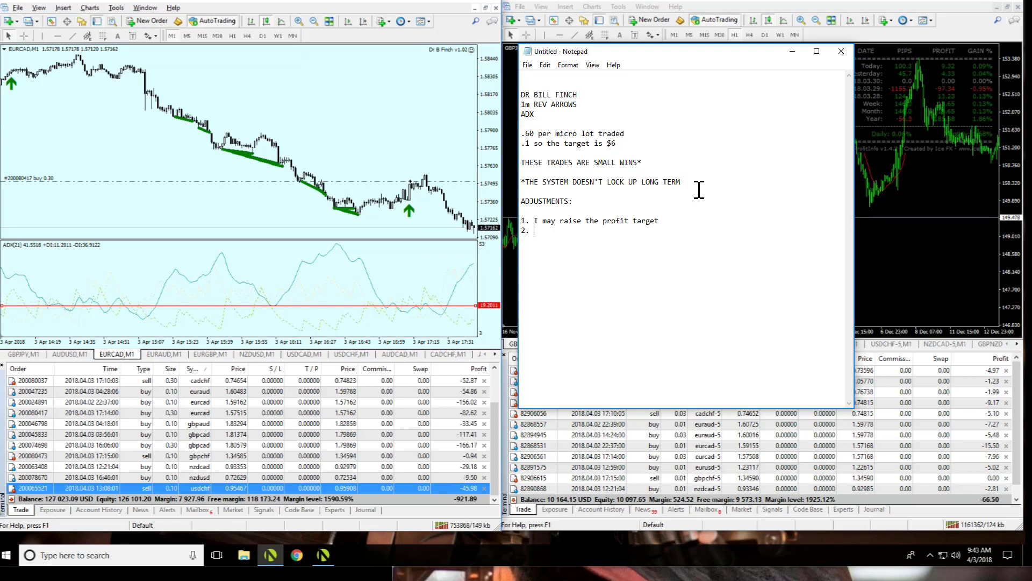
type("I may raise")
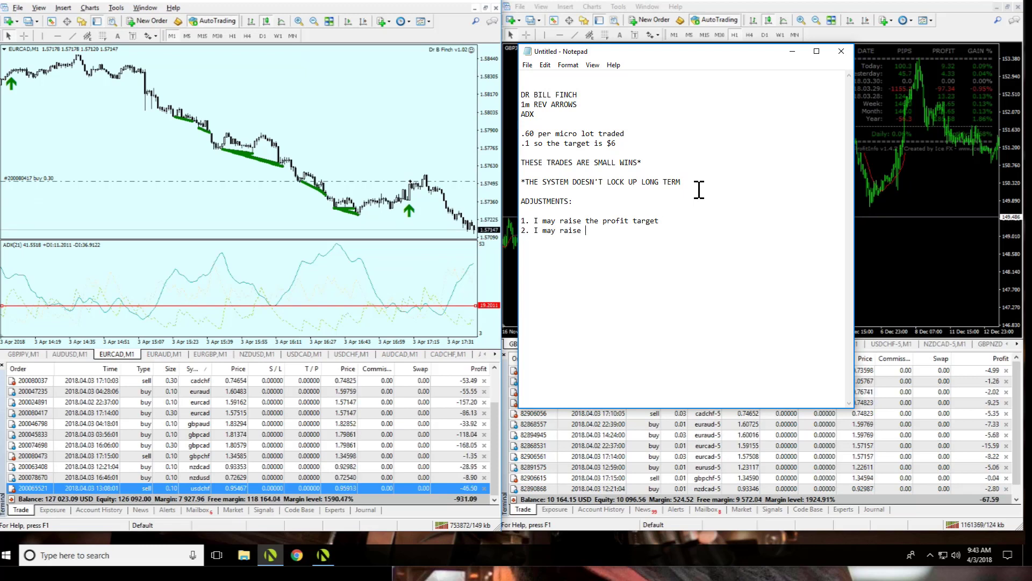
type("the profit target on")
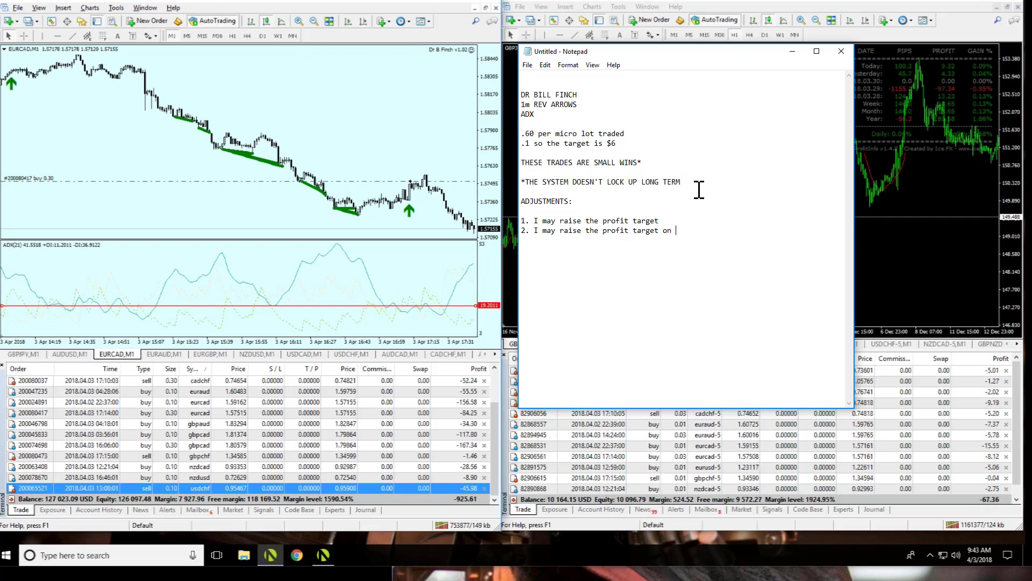
type("trade 2")
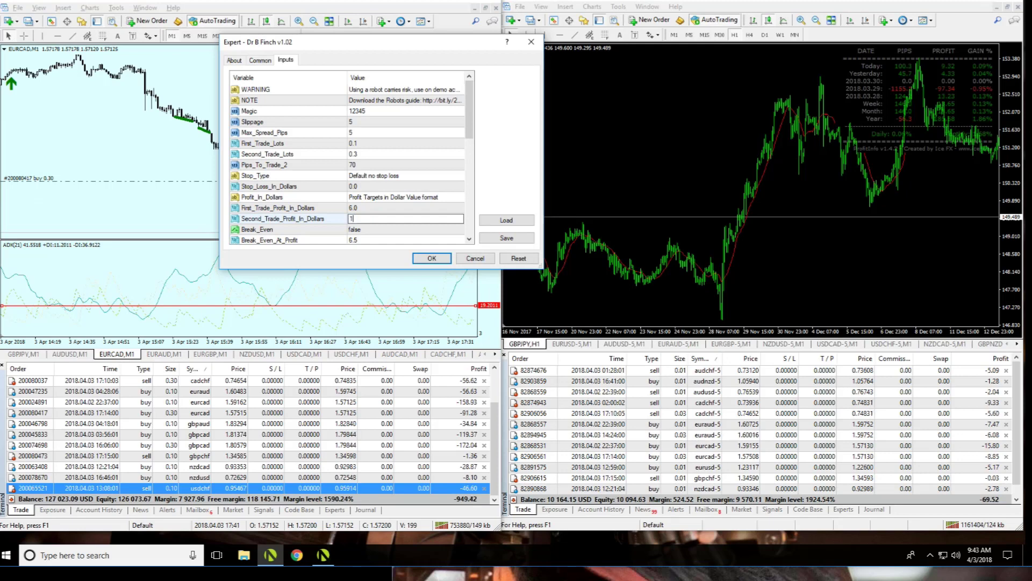
- Enter 2 for Second_Trade_Profit_In_Dollars in the Dr B Finch EA inputs
type("2")
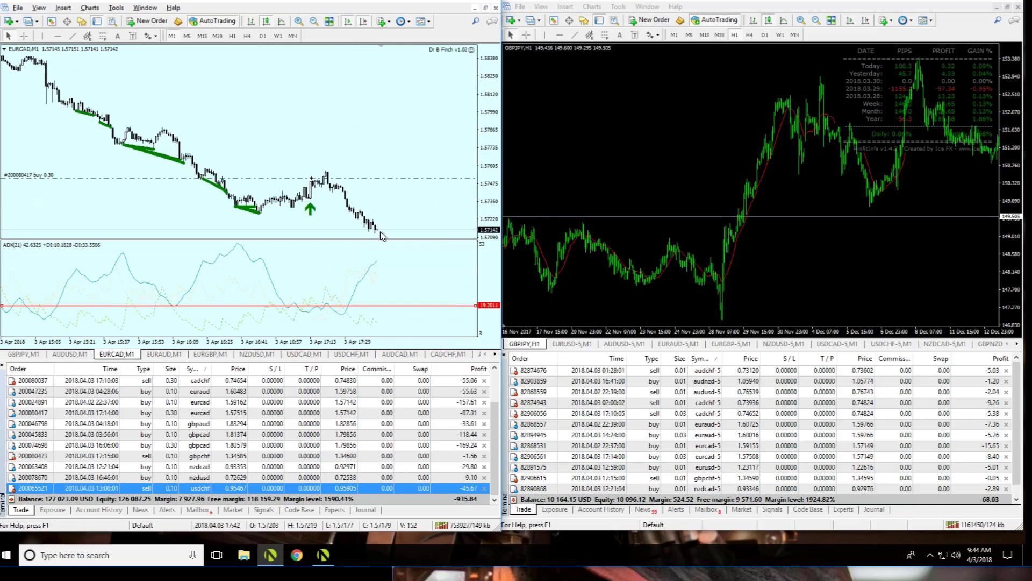
mouse_move(367, 229)
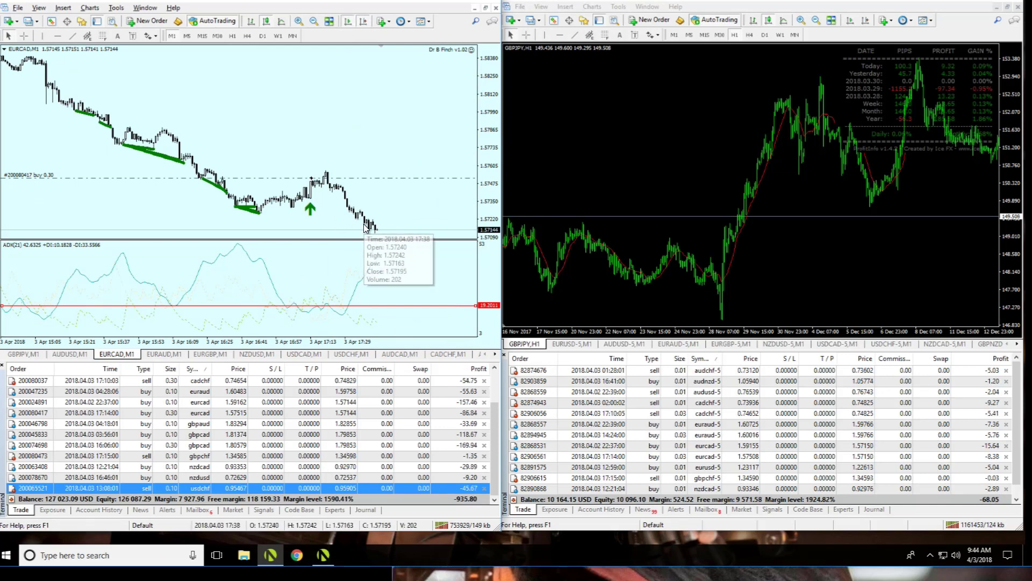
mouse_move(338, 218)
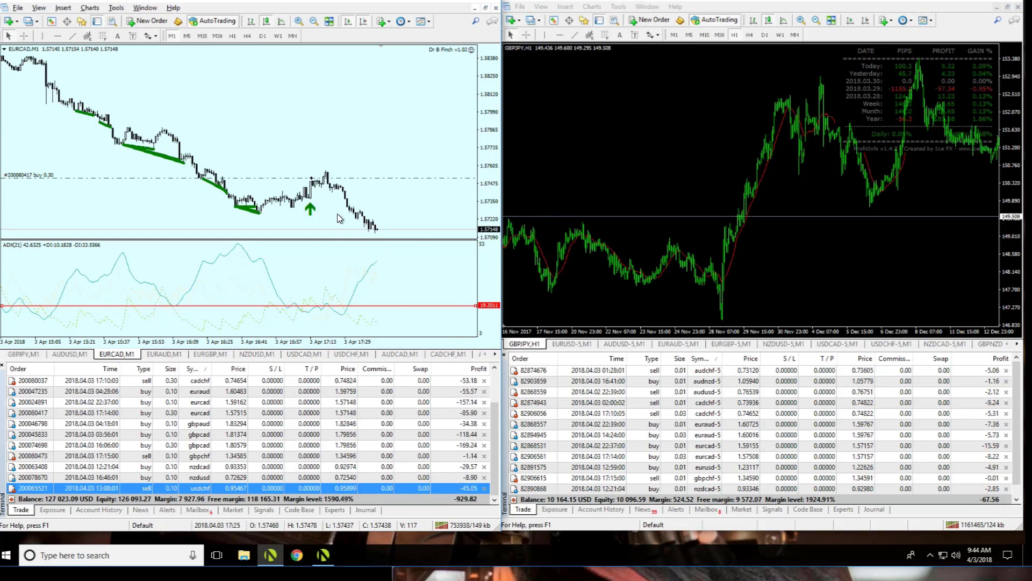
mouse_move(593, 200)
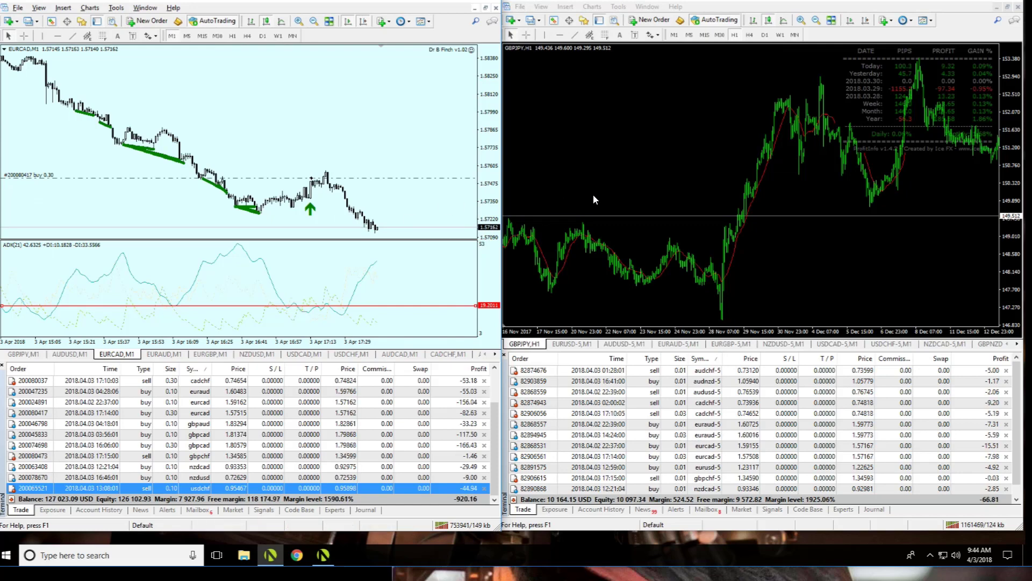
mouse_move(889, 205)
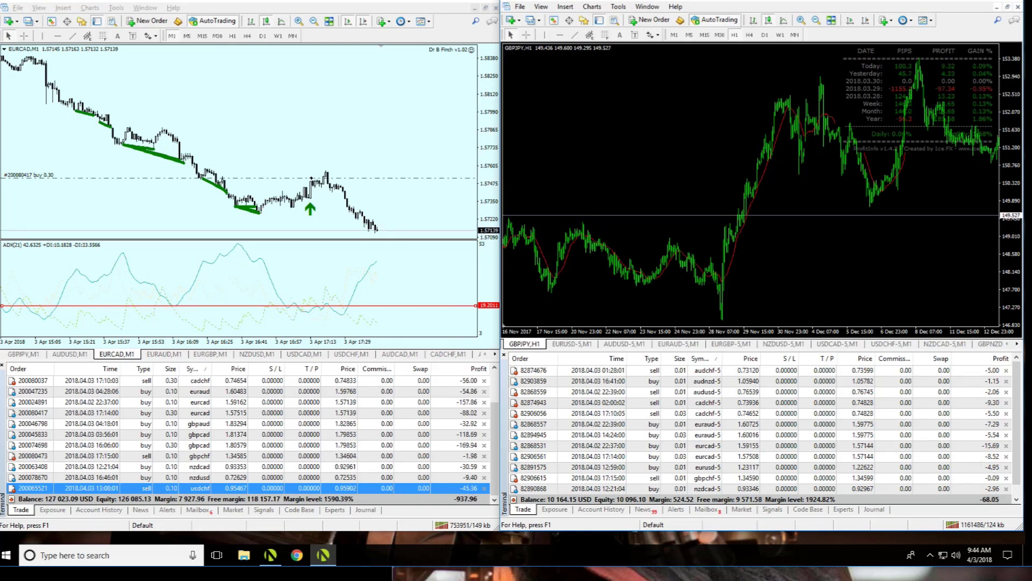
- Select the eurcad-5 buy order and switch the right window to the EURAUD chart
left_click(724, 446)
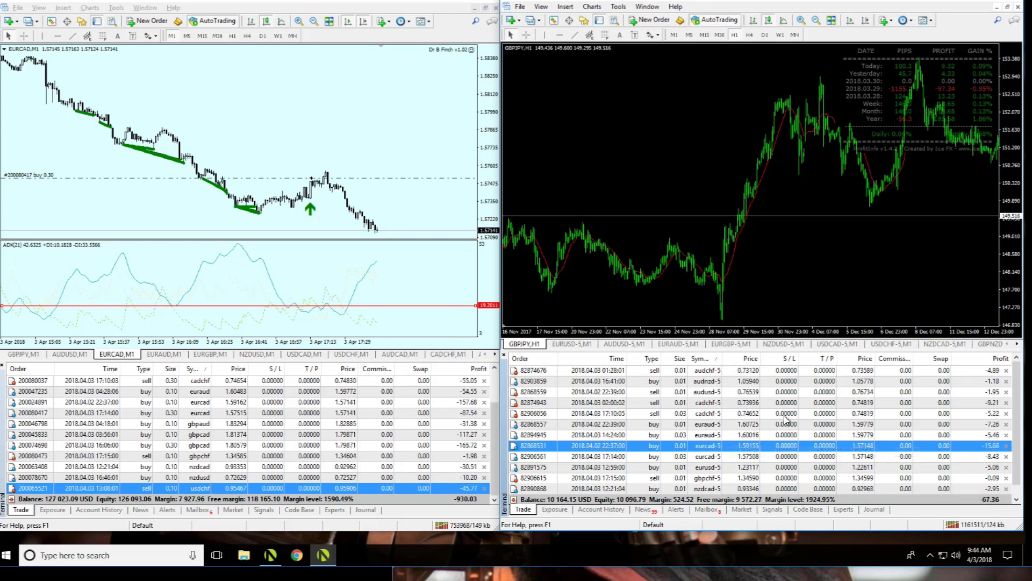
left_click(678, 343)
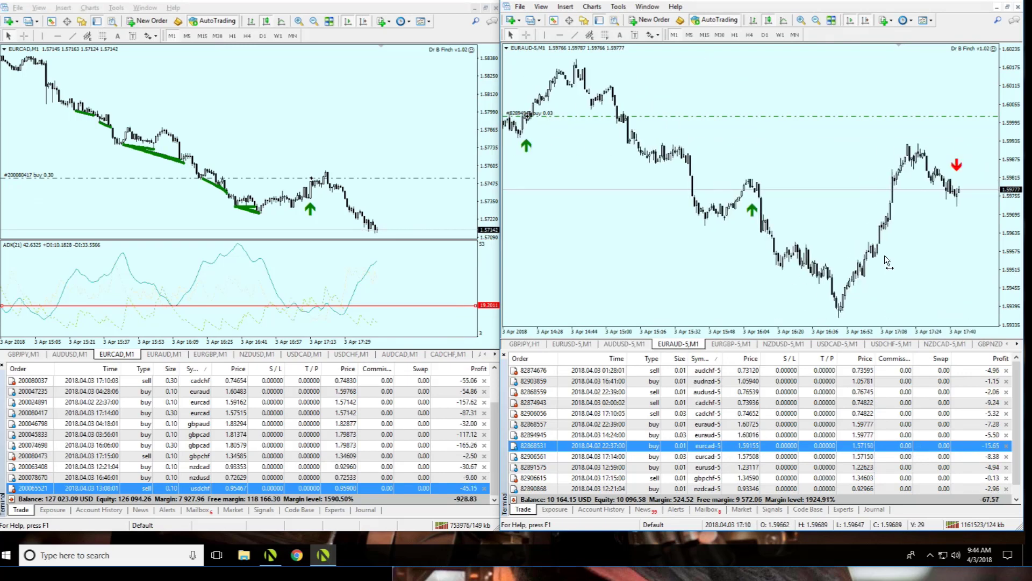
scroll("right", 3)
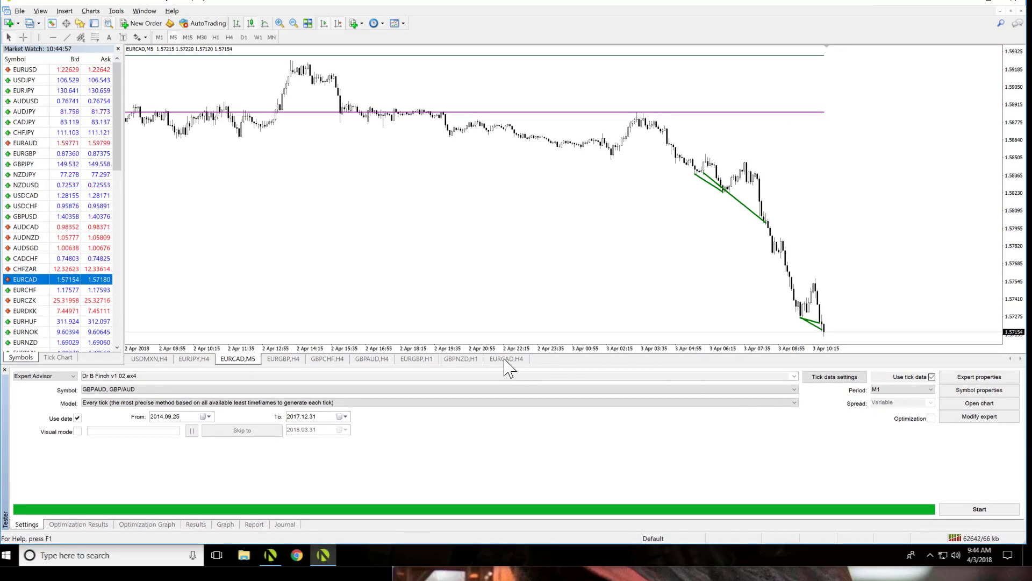
left_click(506, 358)
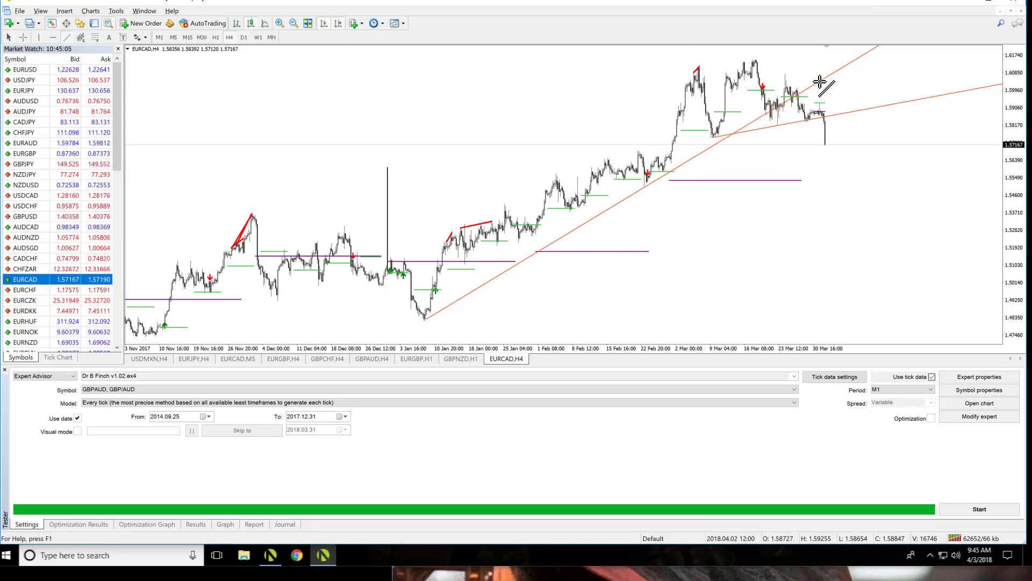
mouse_move(831, 180)
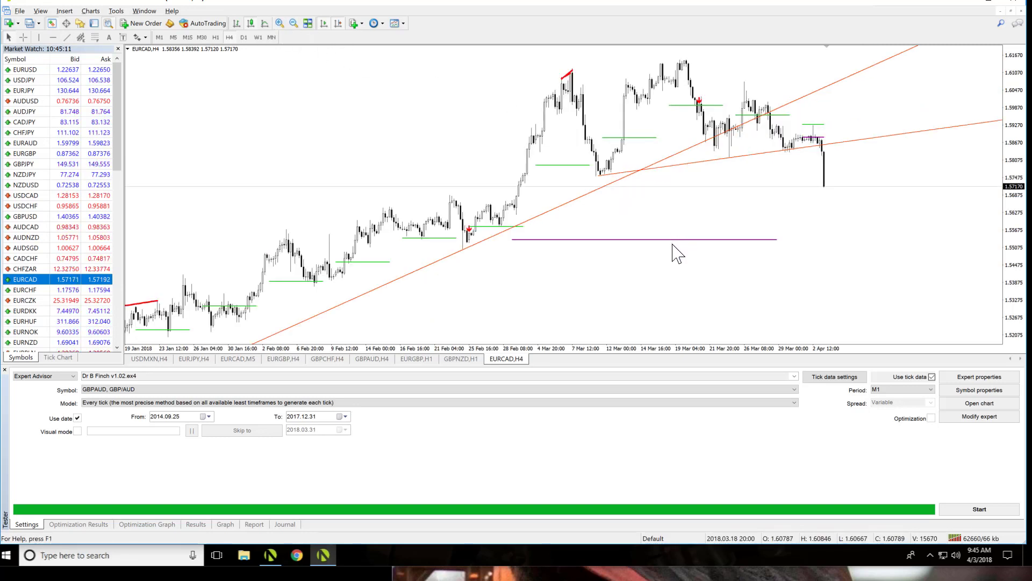
mouse_move(674, 249)
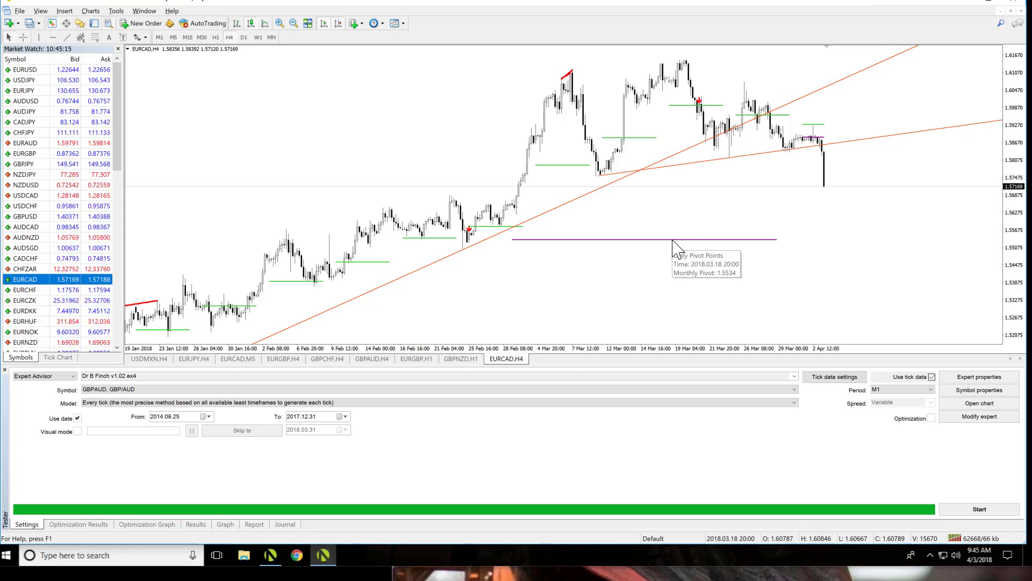
mouse_move(127, 55)
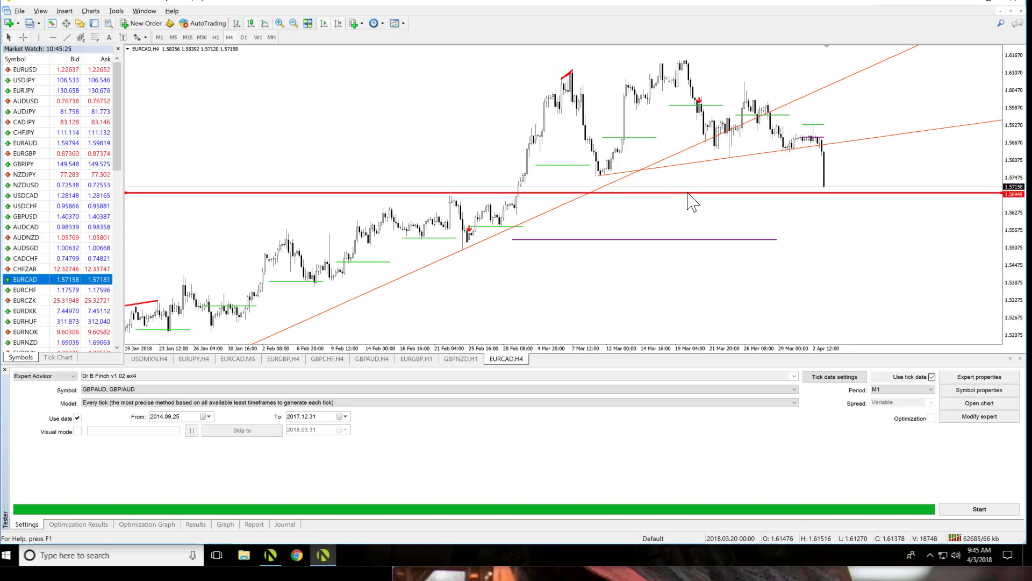
mouse_move(813, 221)
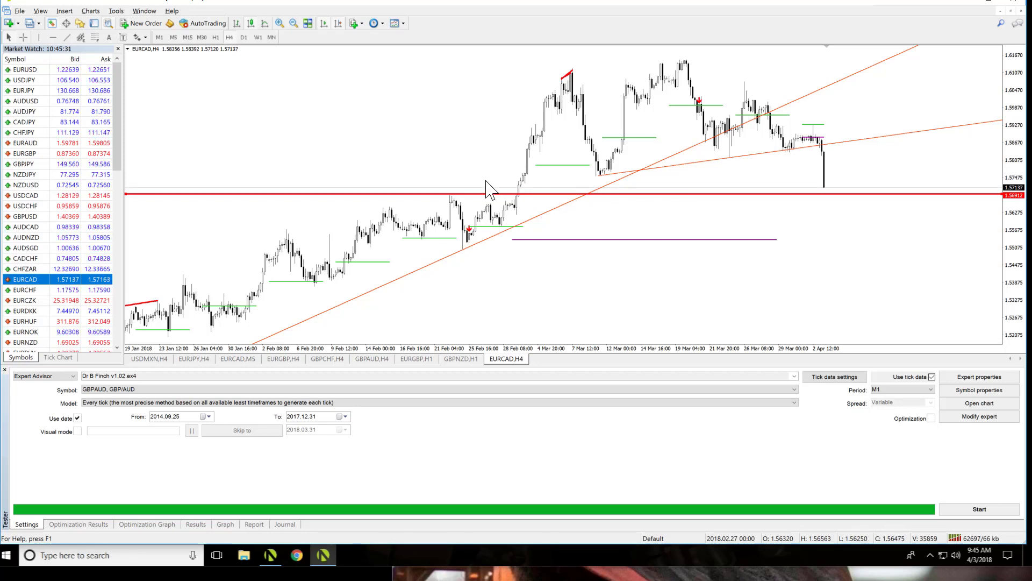
mouse_move(781, 203)
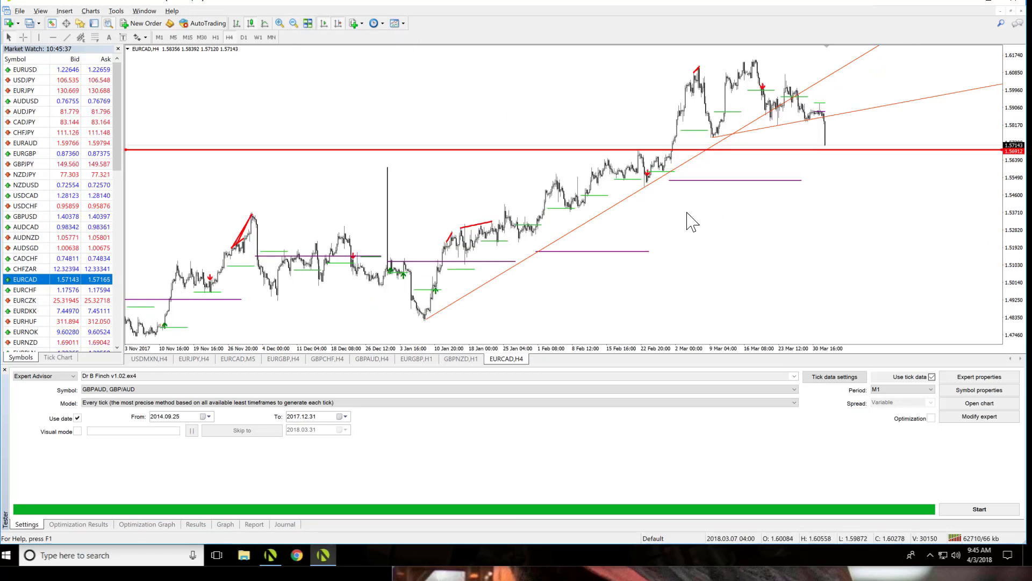
mouse_move(546, 273)
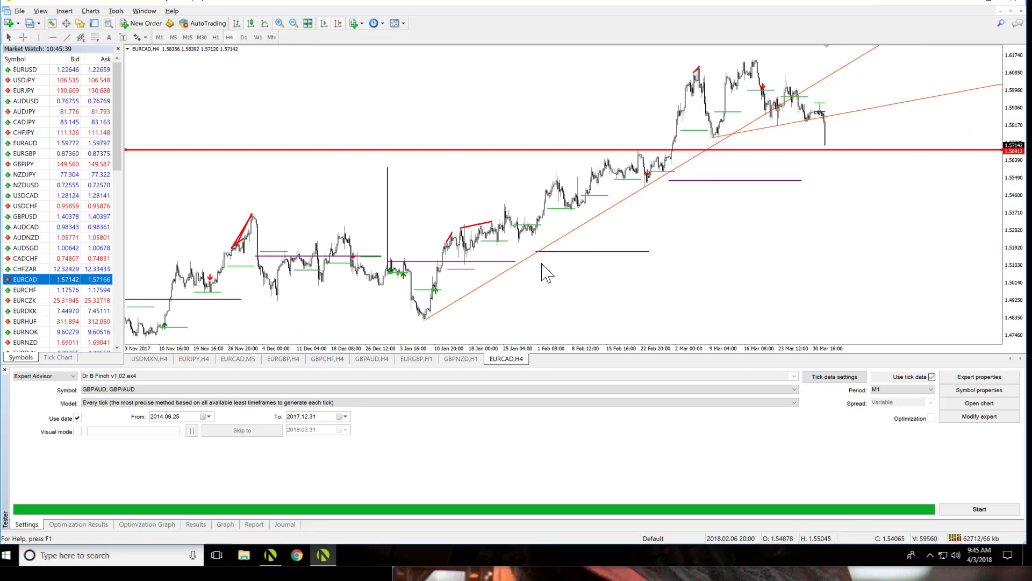
mouse_move(595, 276)
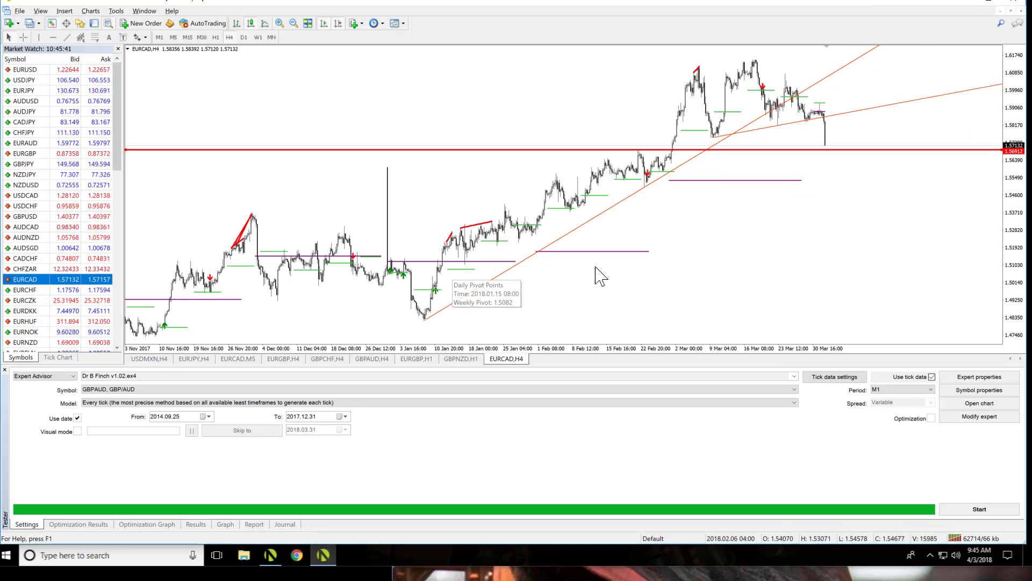
mouse_move(727, 217)
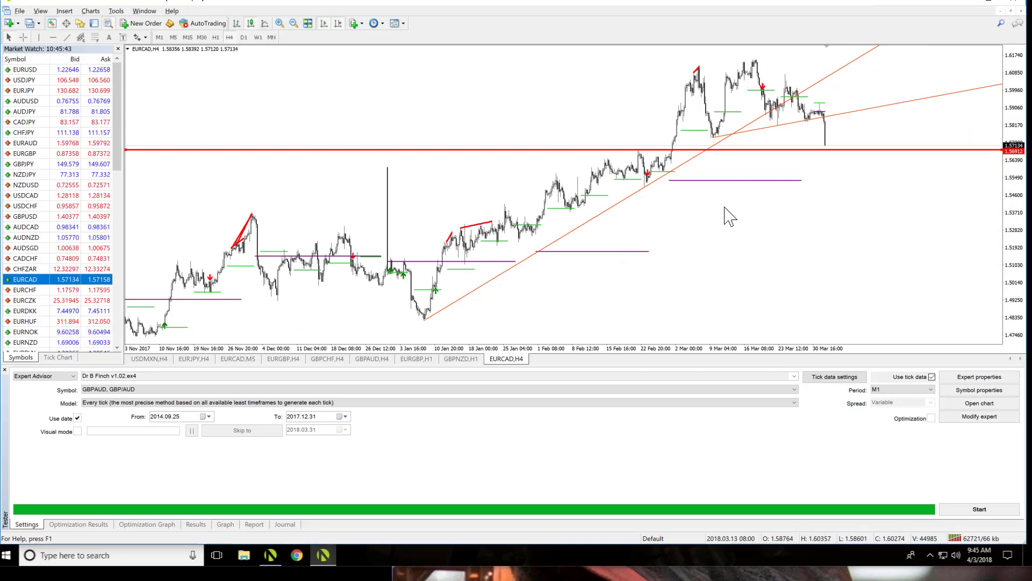
mouse_move(757, 204)
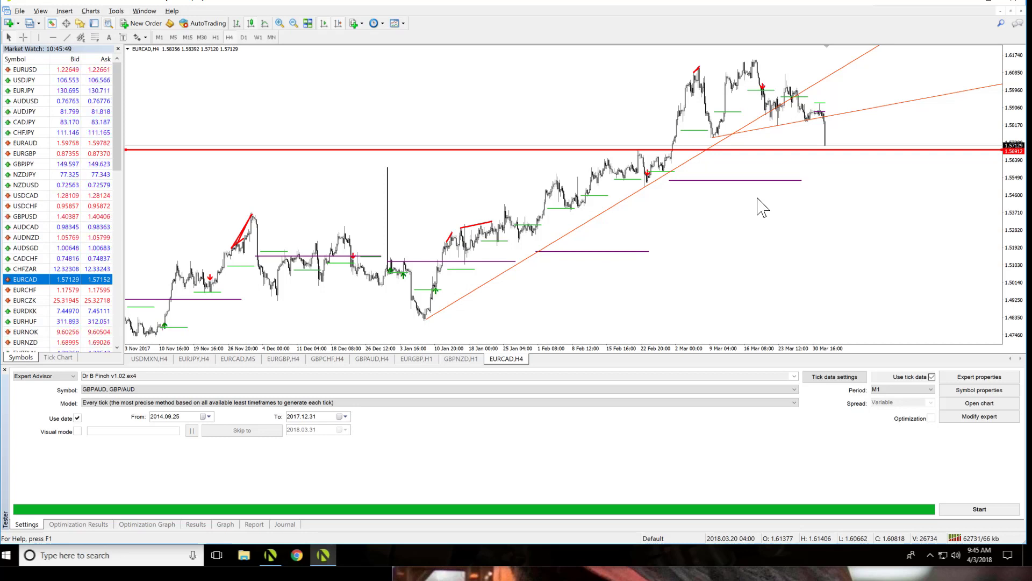
mouse_move(771, 201)
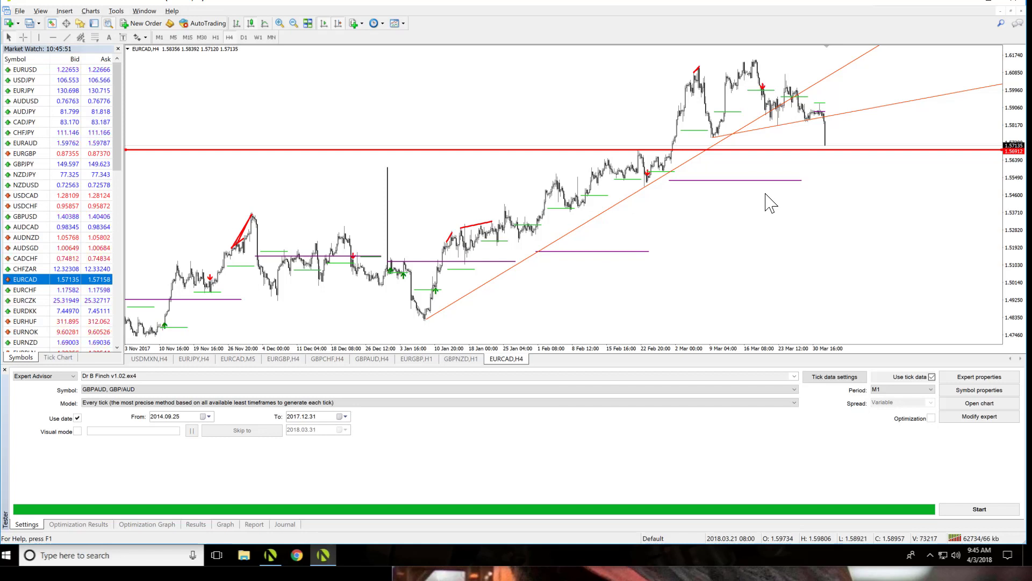
mouse_move(744, 199)
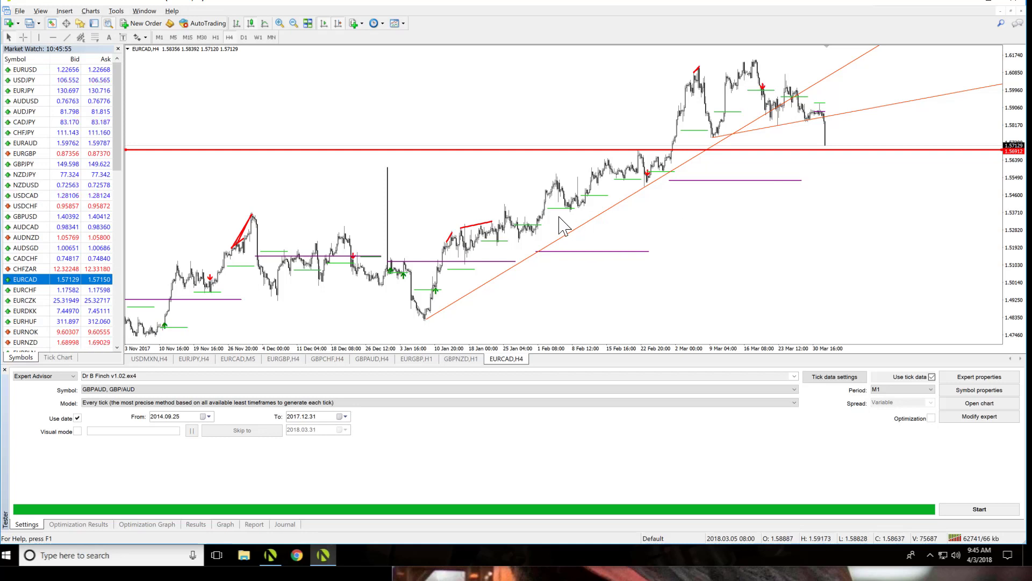
mouse_move(590, 255)
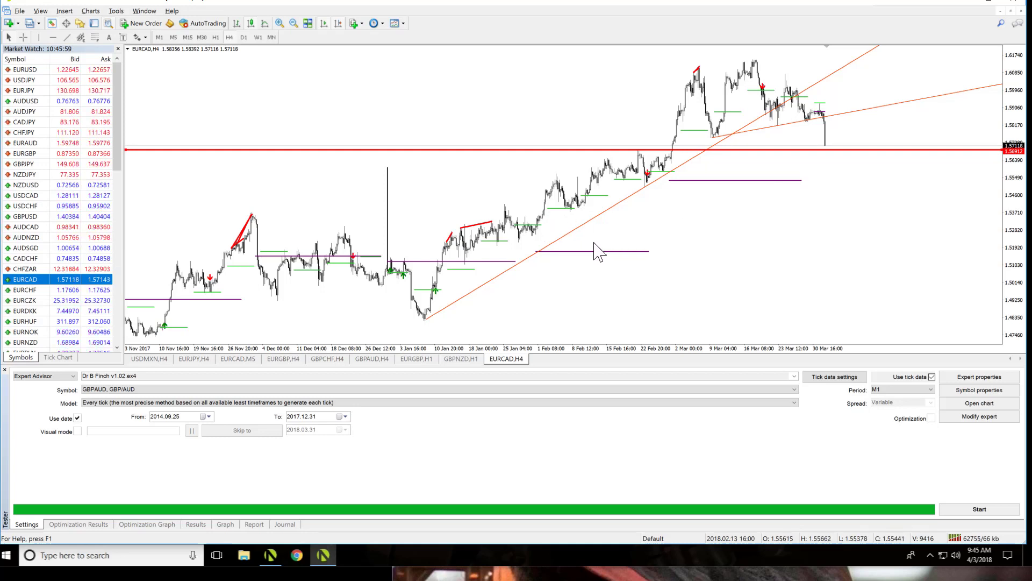
mouse_move(602, 250)
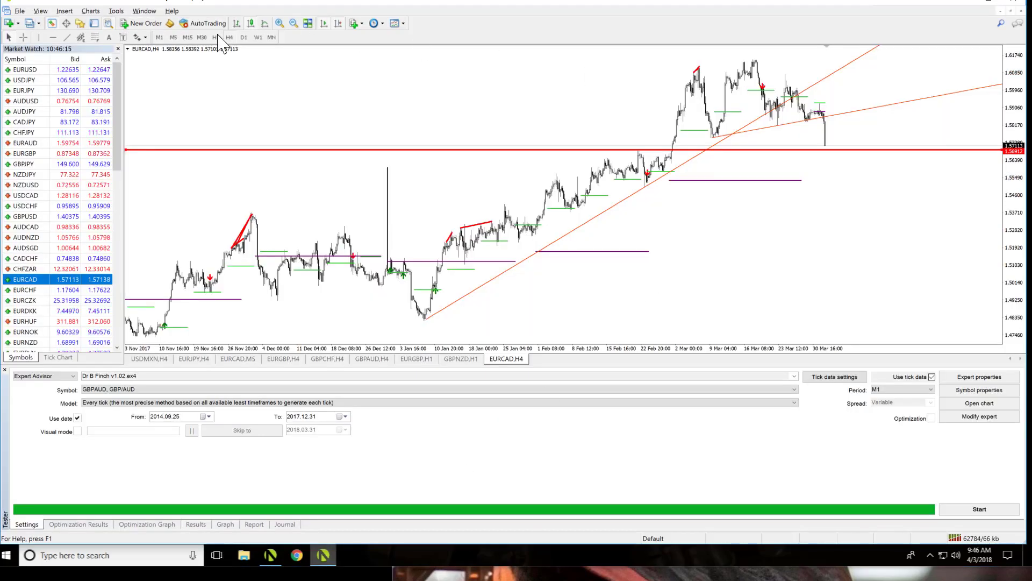
- Switch the EURCAD chart to H1 candles, then bring the Notepad notes forward
left_click(216, 37)
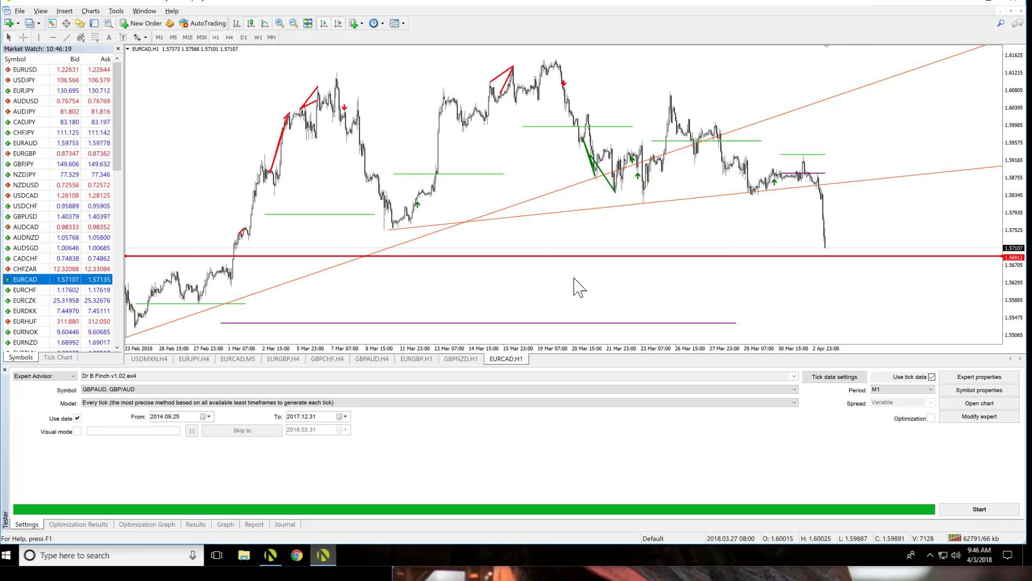
mouse_move(833, 269)
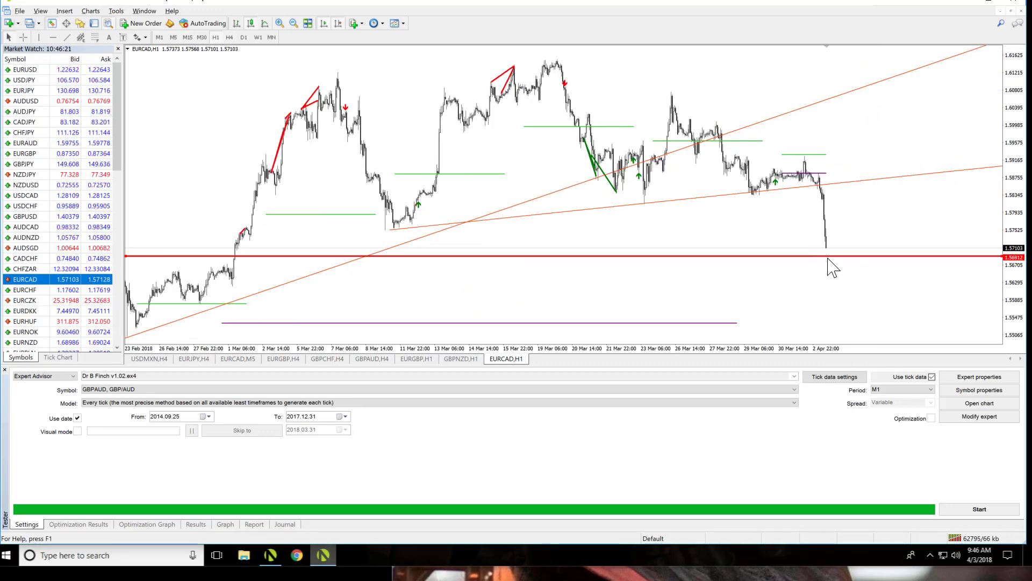
mouse_move(831, 264)
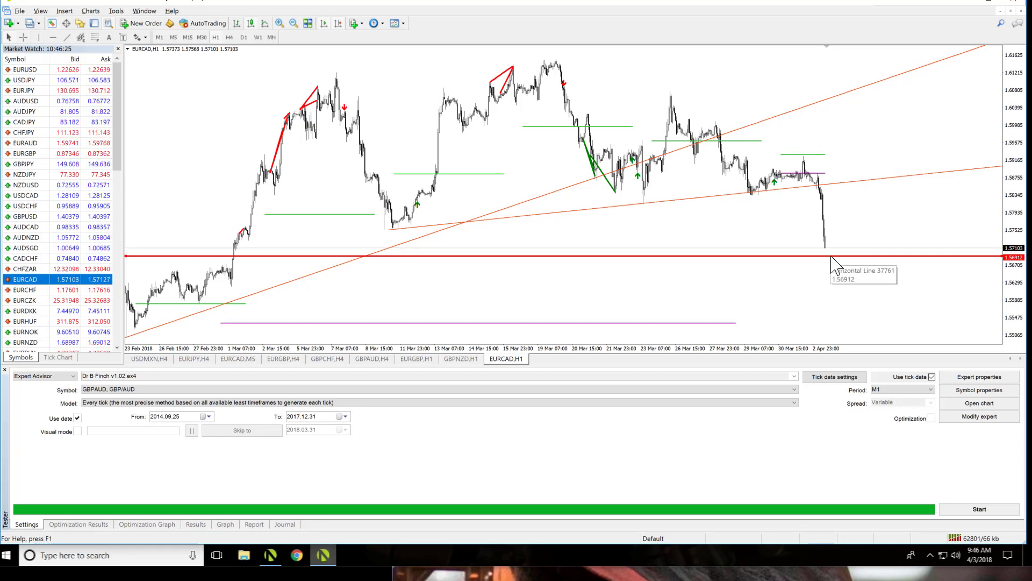
mouse_move(743, 224)
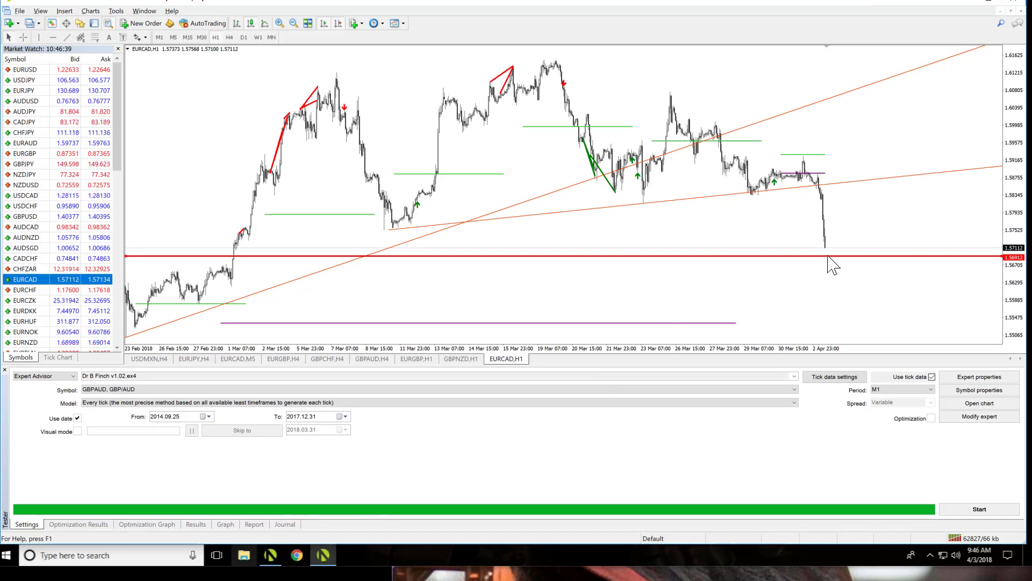
mouse_move(830, 255)
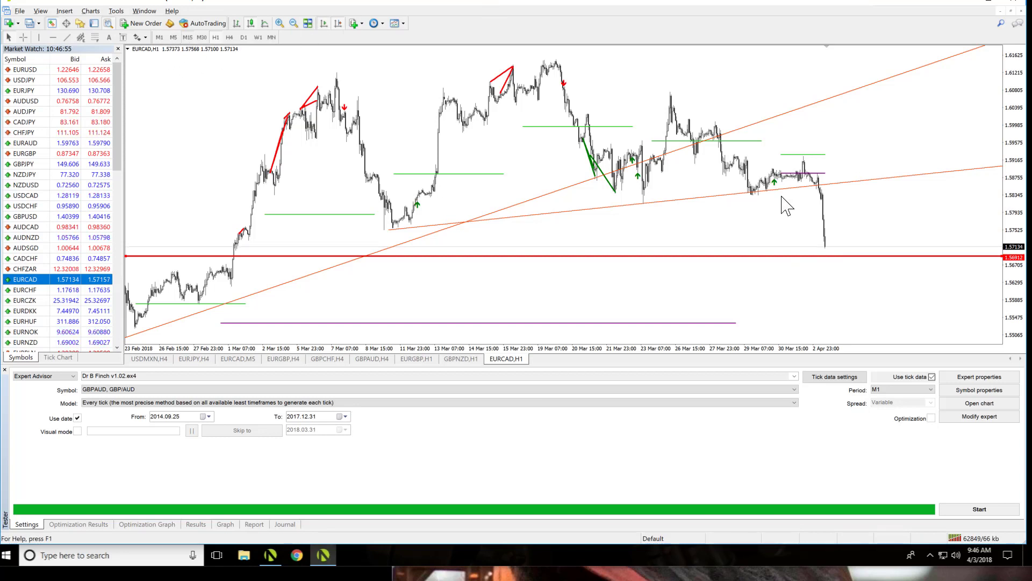
left_click(187, 38)
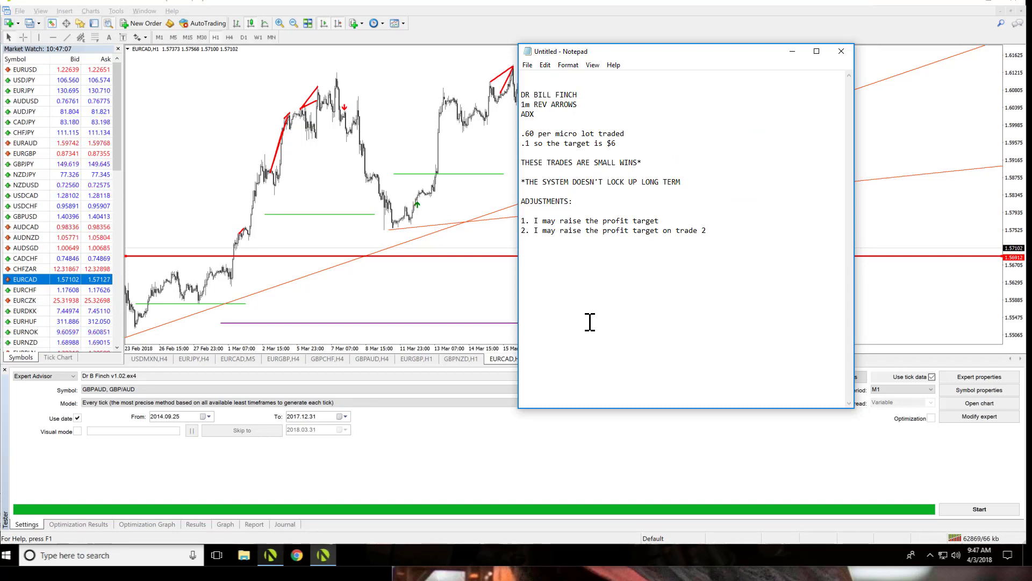
- Write 'RIGHT NOW:' with bullets: stock market crushed, March historically poor for Finch, wild ride
type("RIGHT NOW:")
type("-")
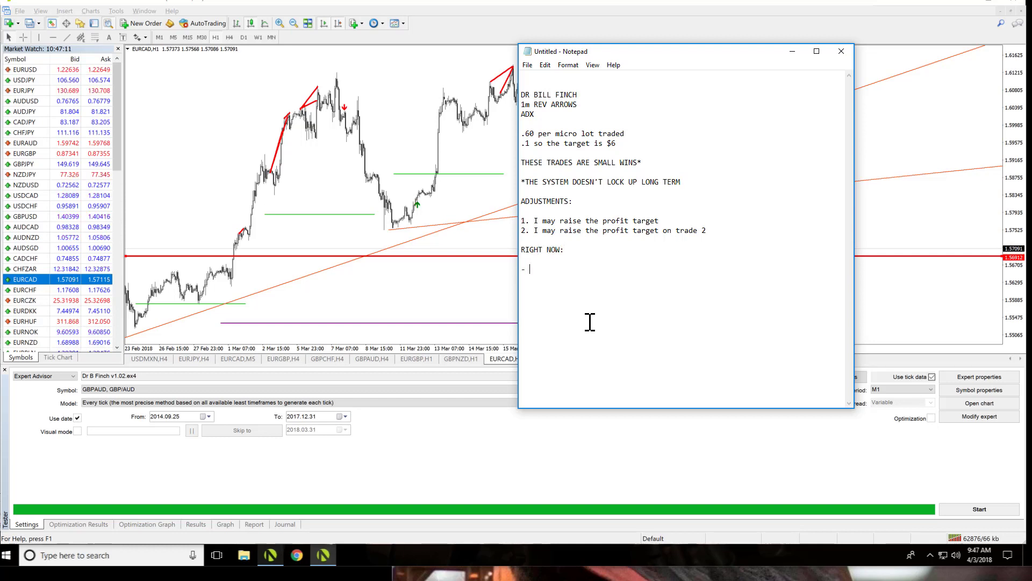
type("Stock market is ge")
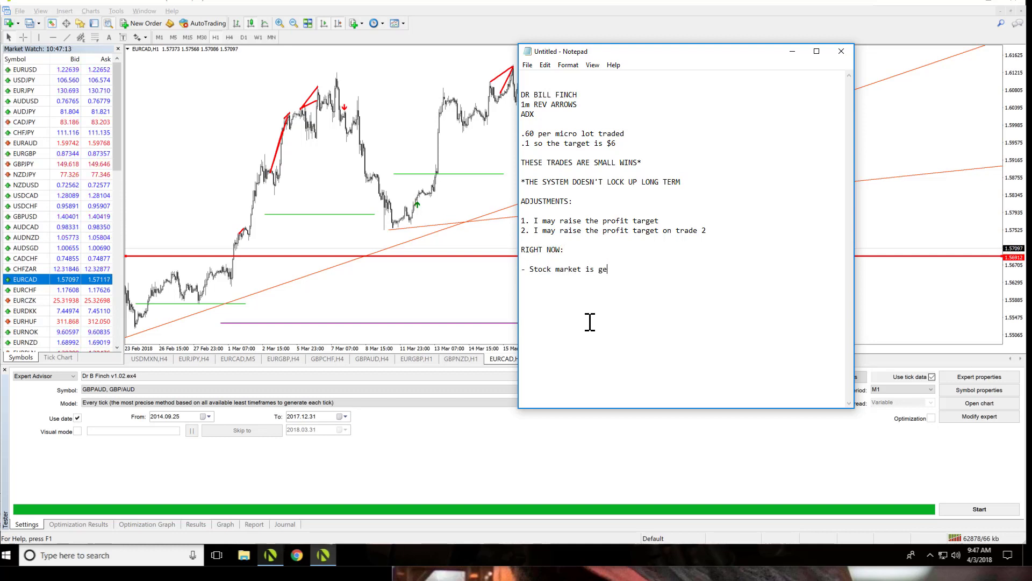
type("tting crushed")
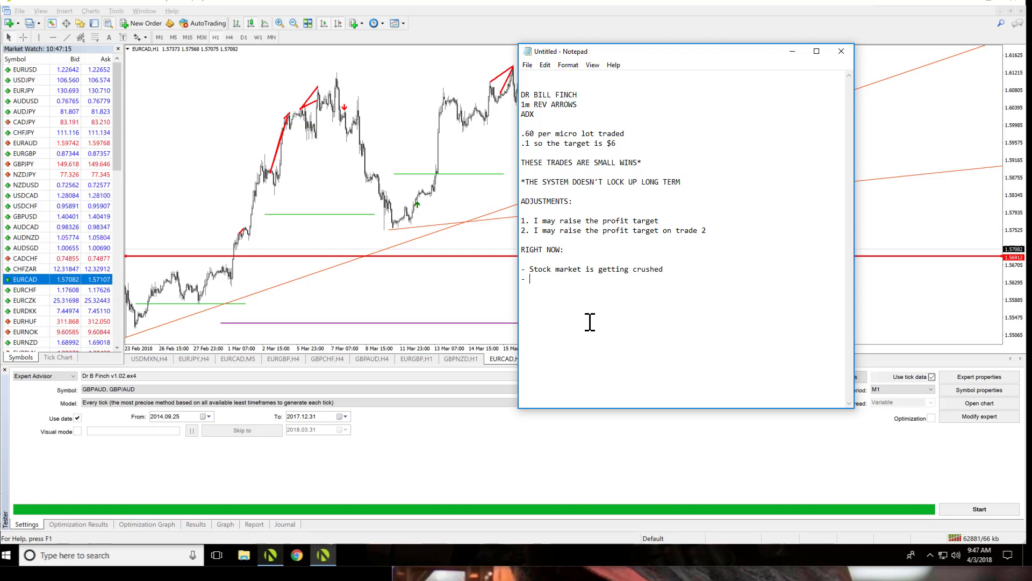
type("Month of")
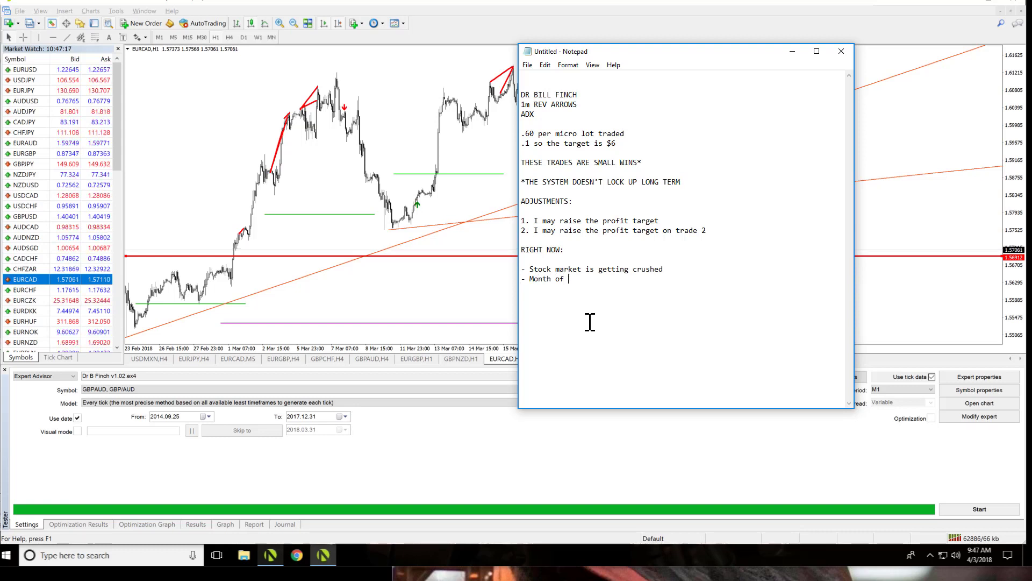
type("March is histori")
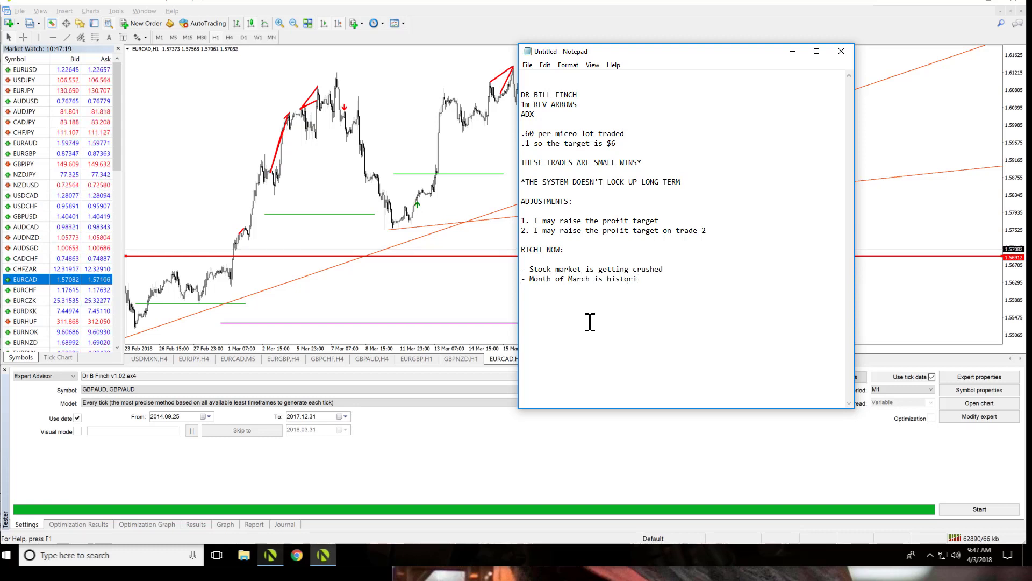
type("cally not great")
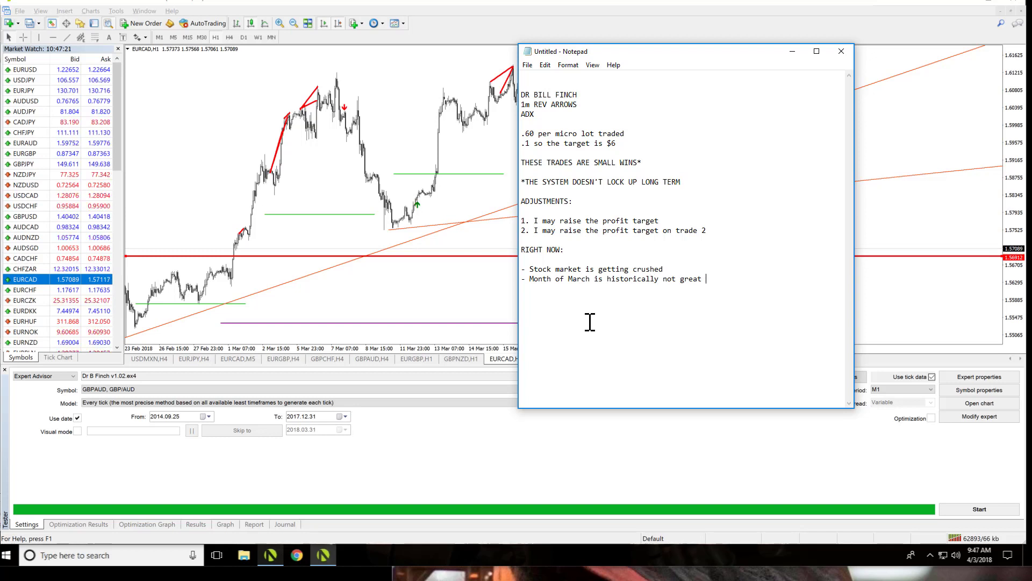
type("for Finch")
type("- You are g")
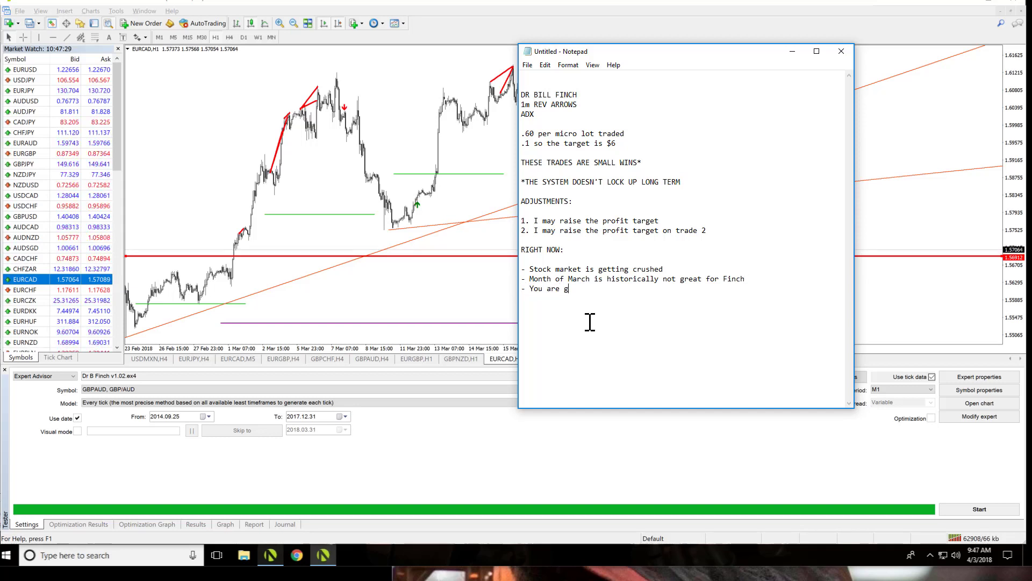
type("oing to watch a wil")
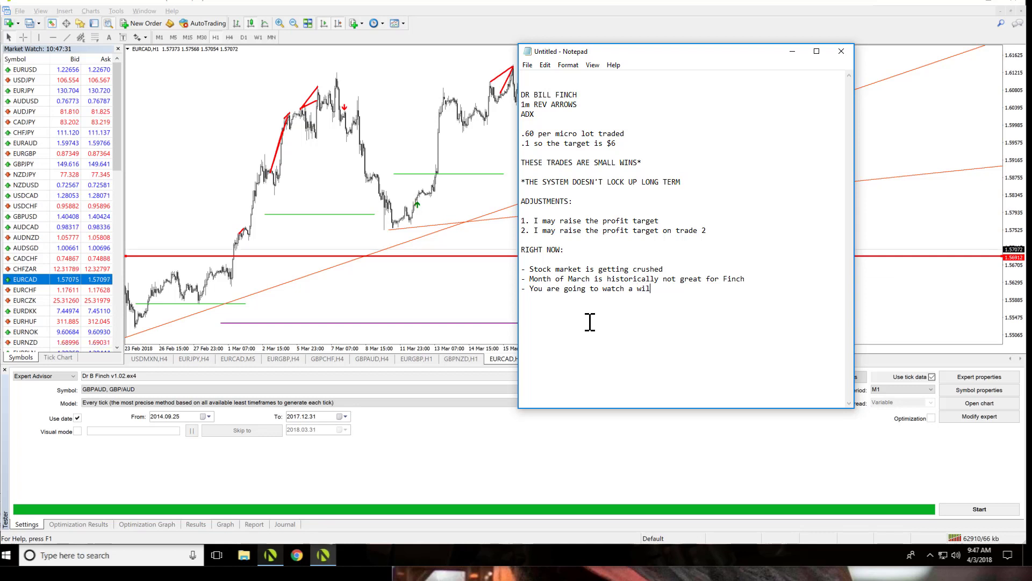
type("d ride")
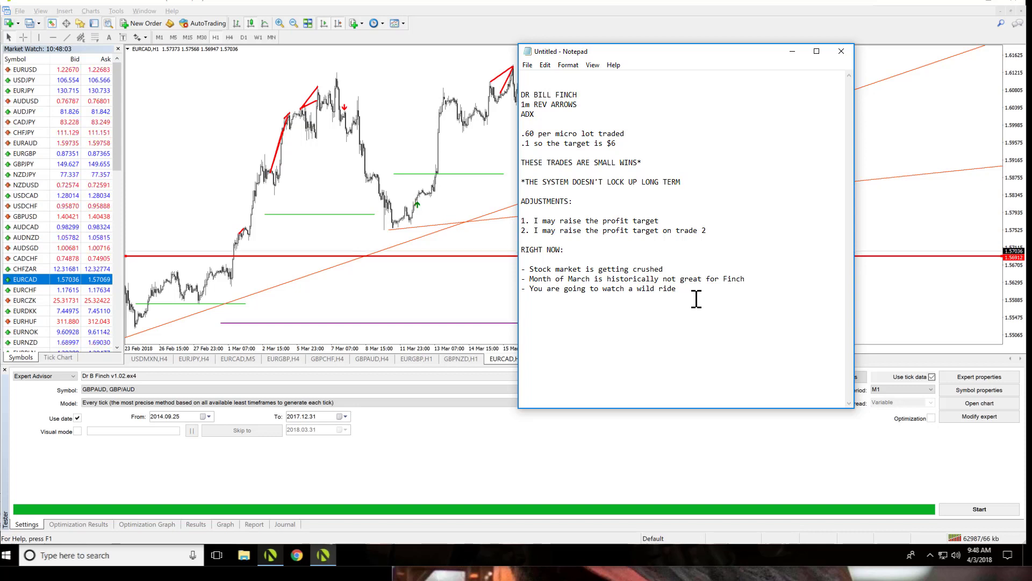
- Type 'HONEYMOON FINCH IS ALMOST READY' and a 'watch the first set of 30 day' videos line
type("HONEYMOON F")
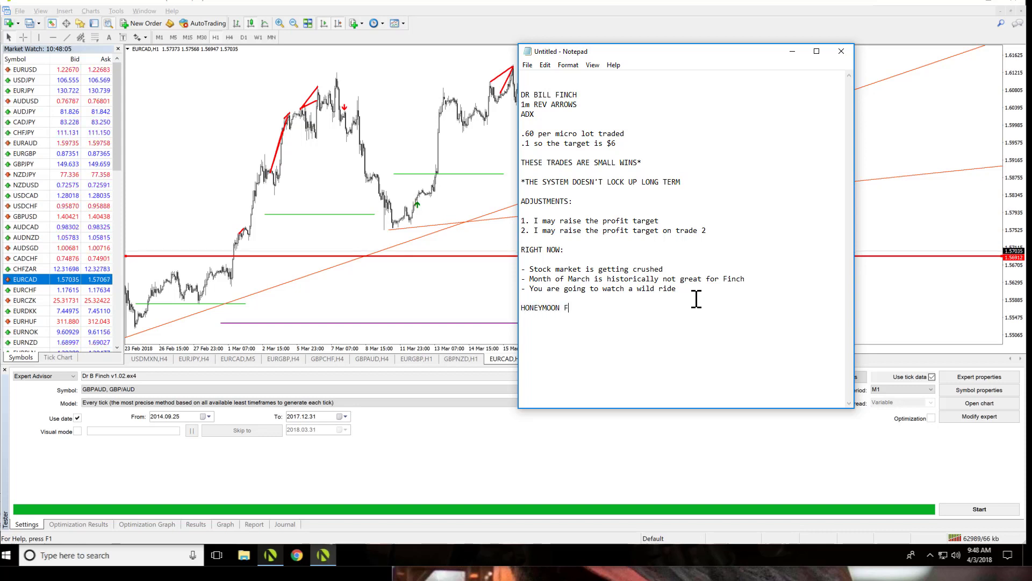
type("INCH")
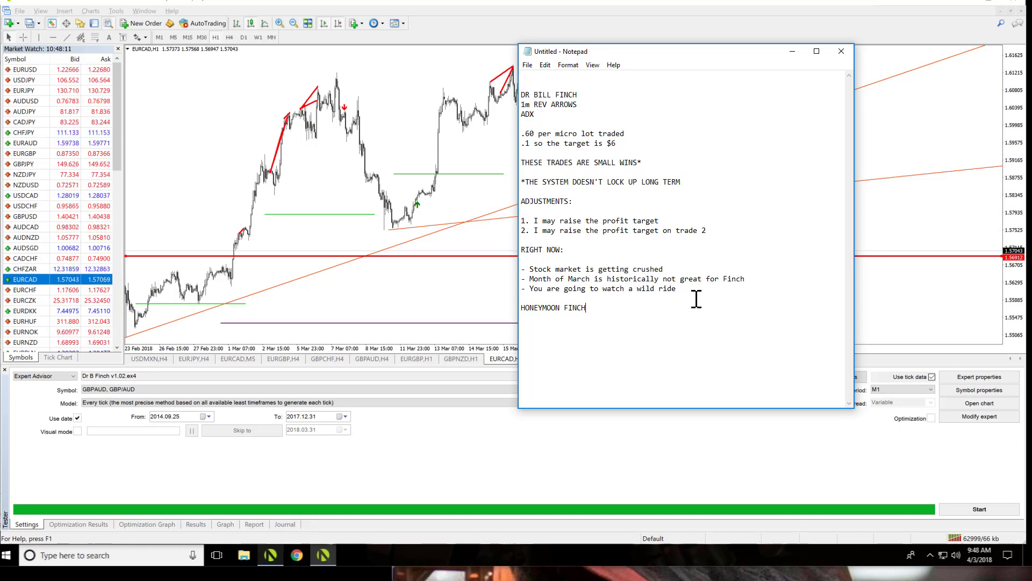
type("IS AL")
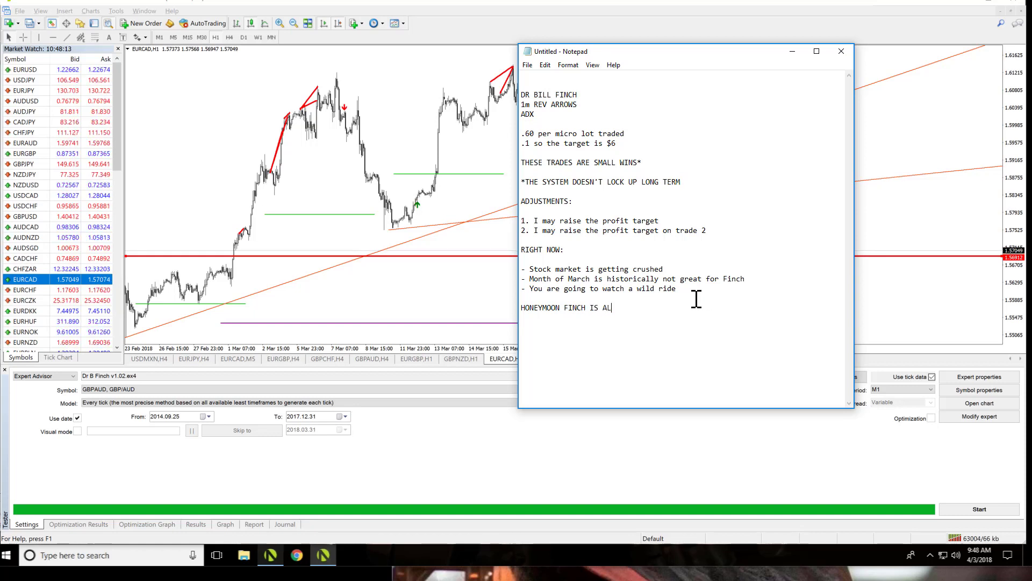
type("MOST READY")
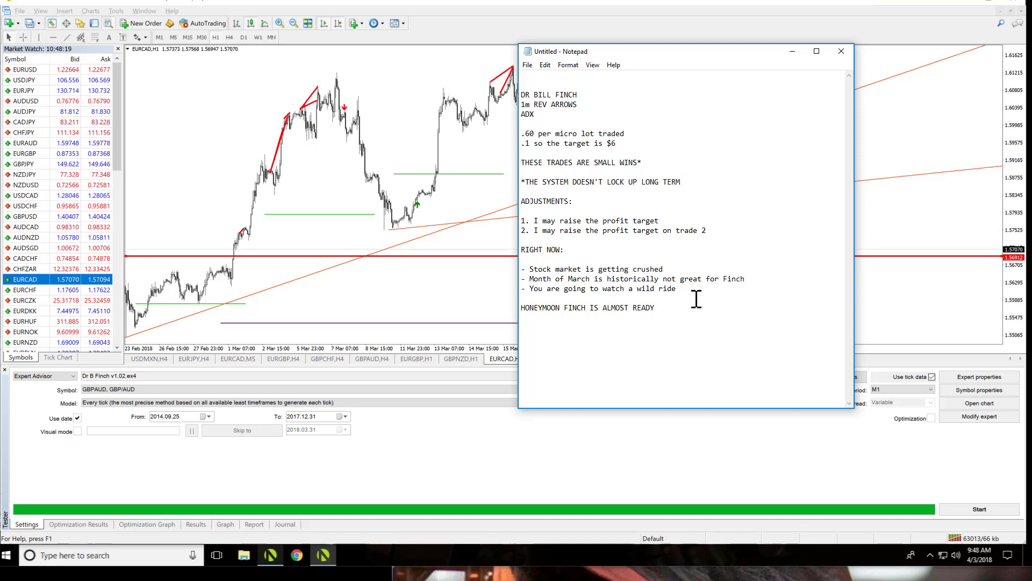
type("WATCH THE F")
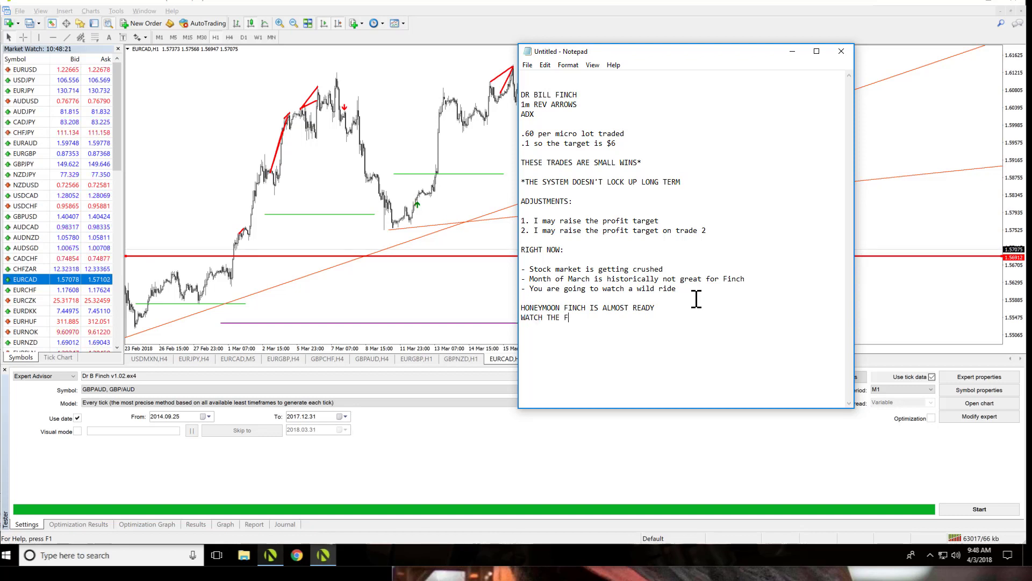
type("IRST SET OF")
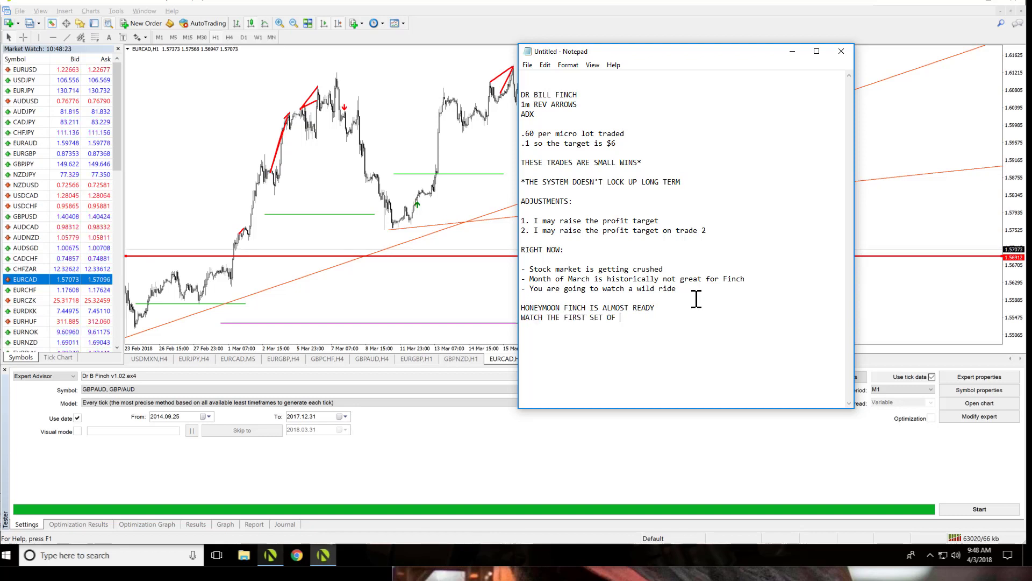
type("30 DAYS VIDEOS")
type("(")
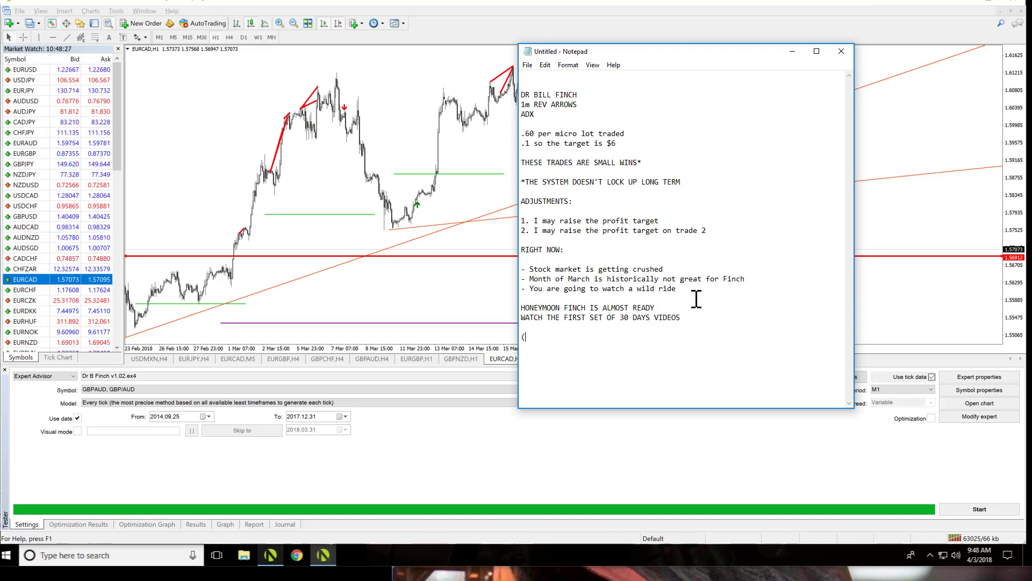
- Add the '(ROBOTS COURSE)' list with 'GET THE ROBOTS' and 'GET THE MEMBERSHIP'
type("ROBOTS COUR")
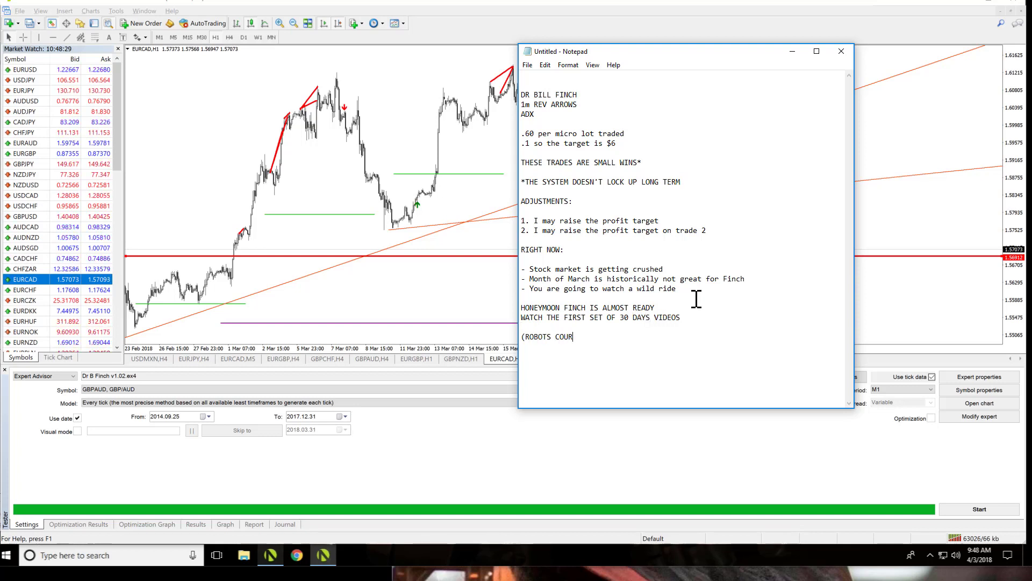
type("SE)")
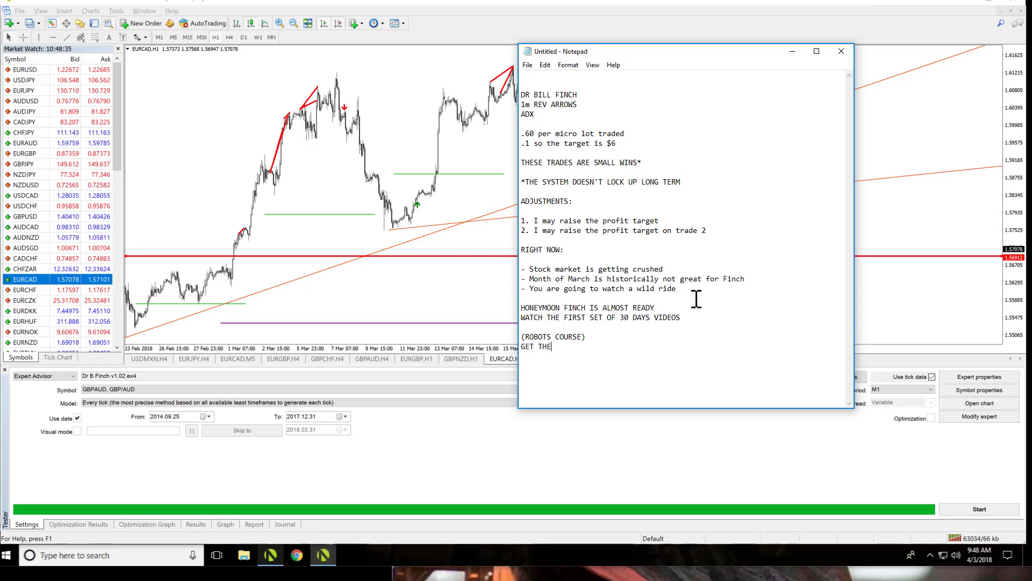
type("ROBOTS")
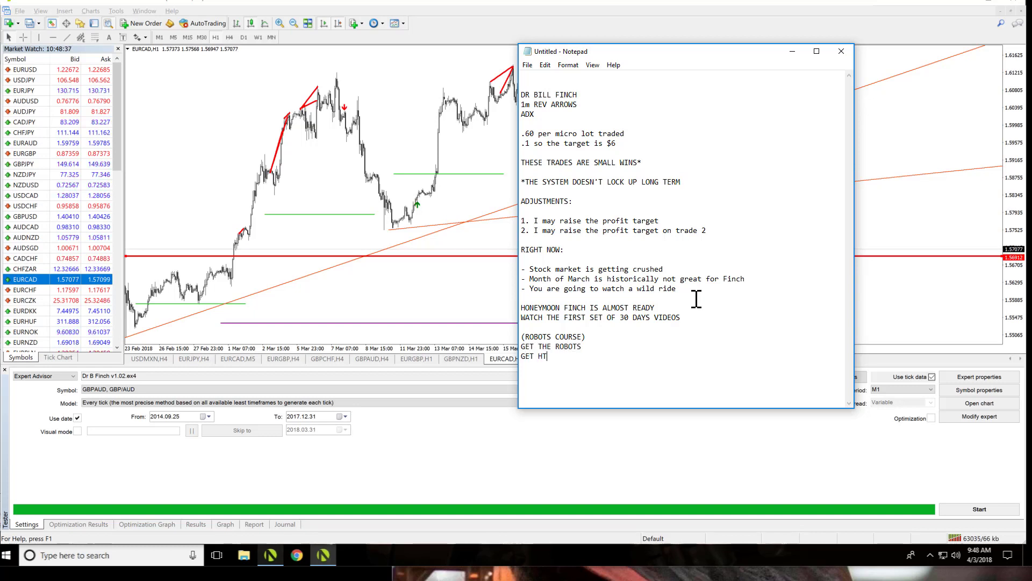
type("HE MEMBERSHIP")
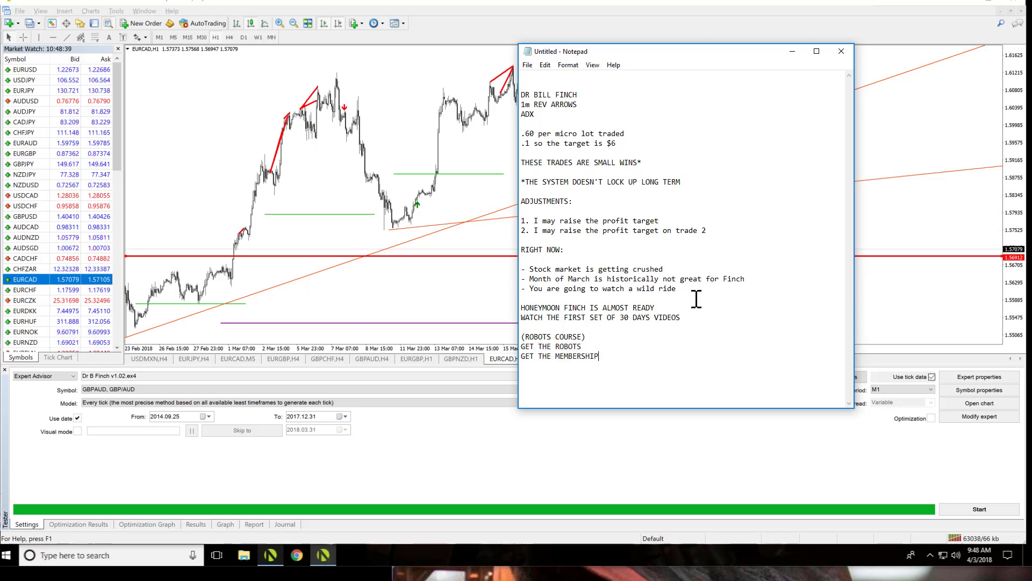